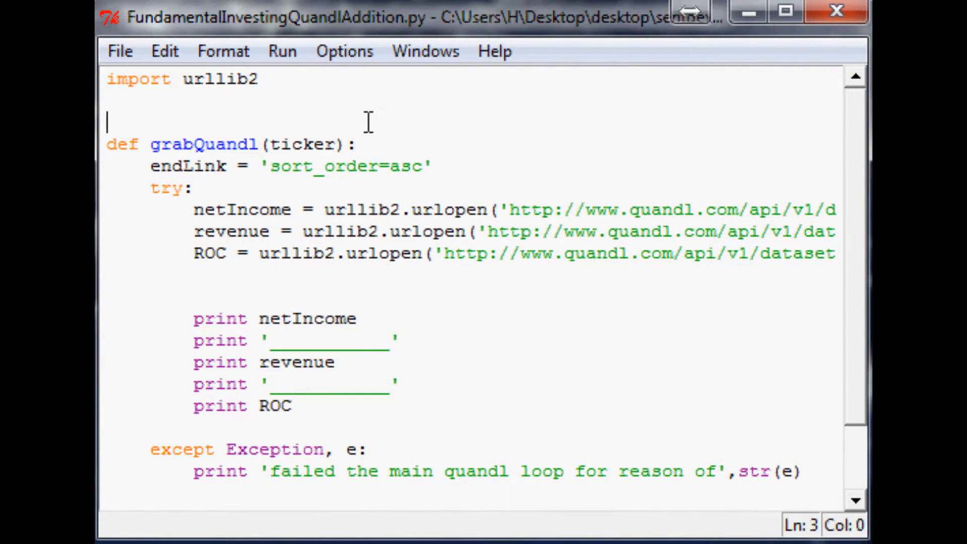
pyautogui.moveTo(352, 115)
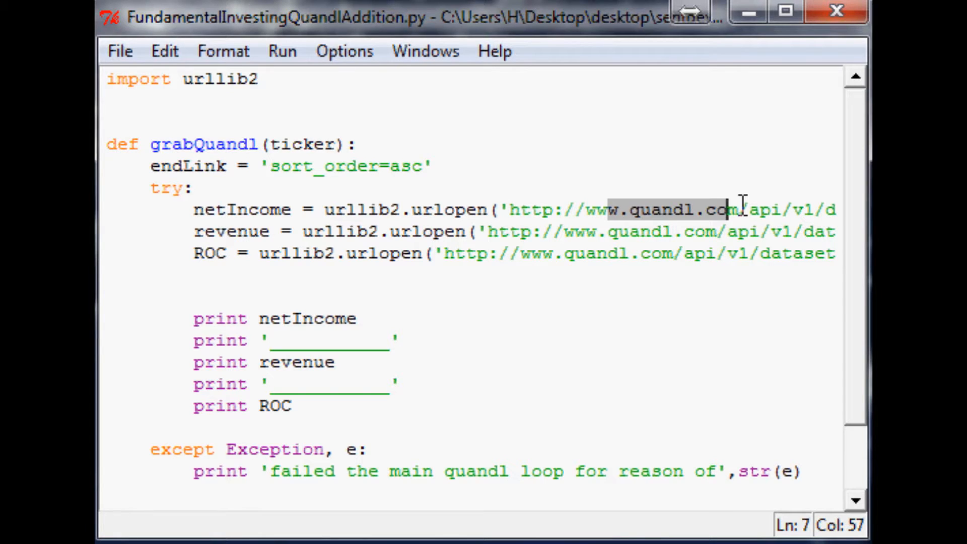
pyautogui.moveTo(388, 136)
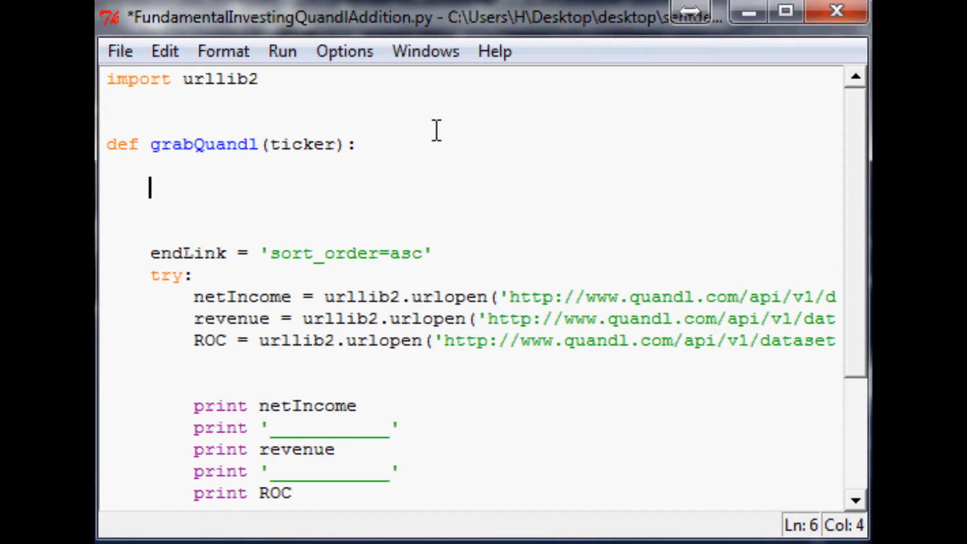
# Step: Write netIncomeAr = [], revAr = [] and ROCAr = [] as empty lists at the start of grabQuandl
pyautogui.write('r')
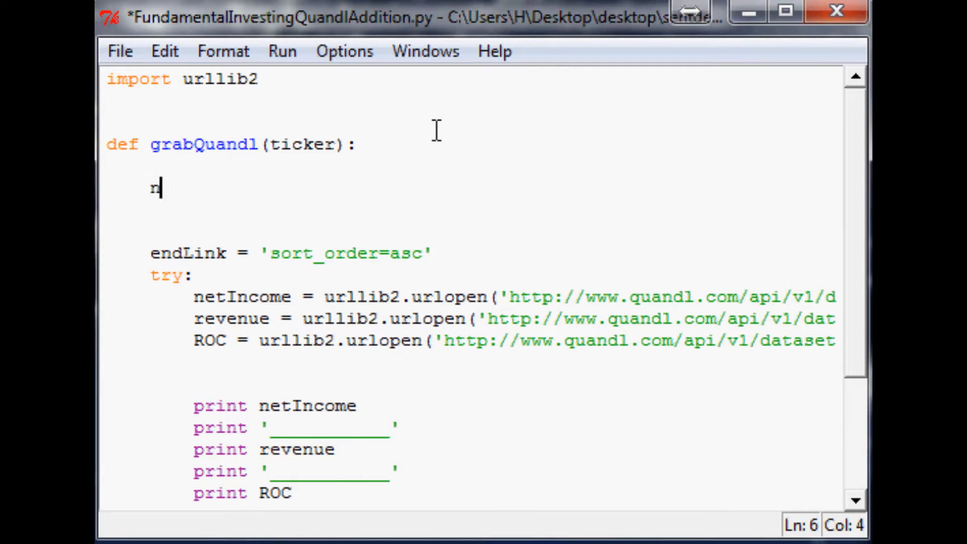
pyautogui.write('etIncomeAr')
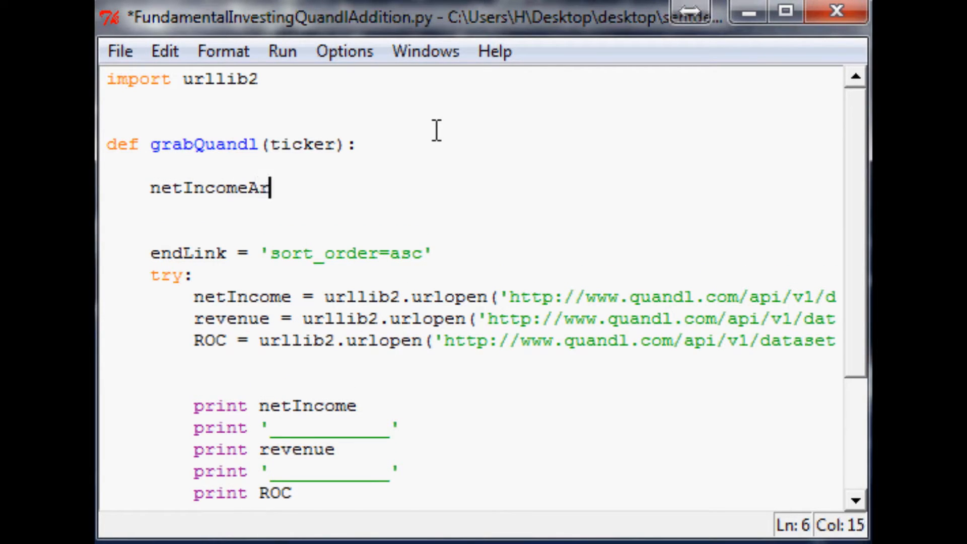
pyautogui.write('= []')
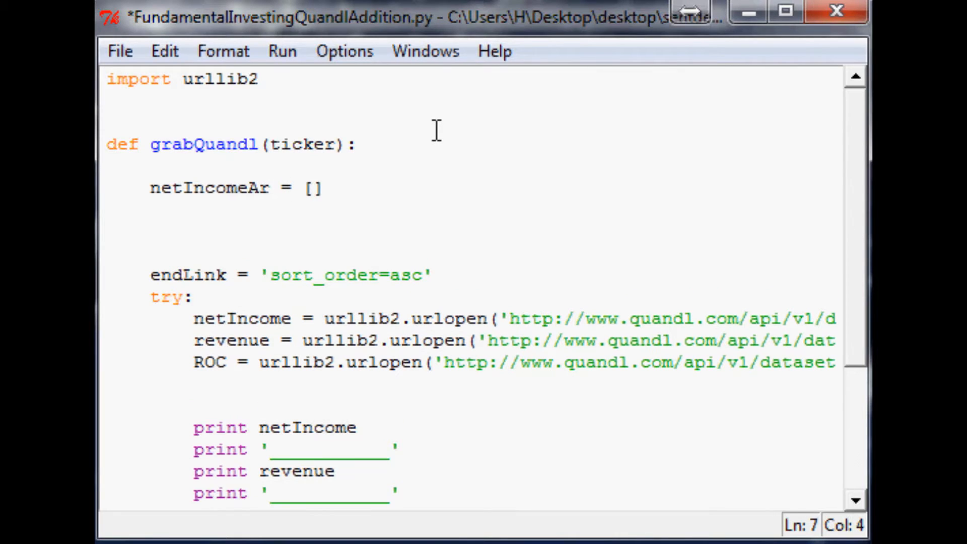
pyautogui.write('rev')
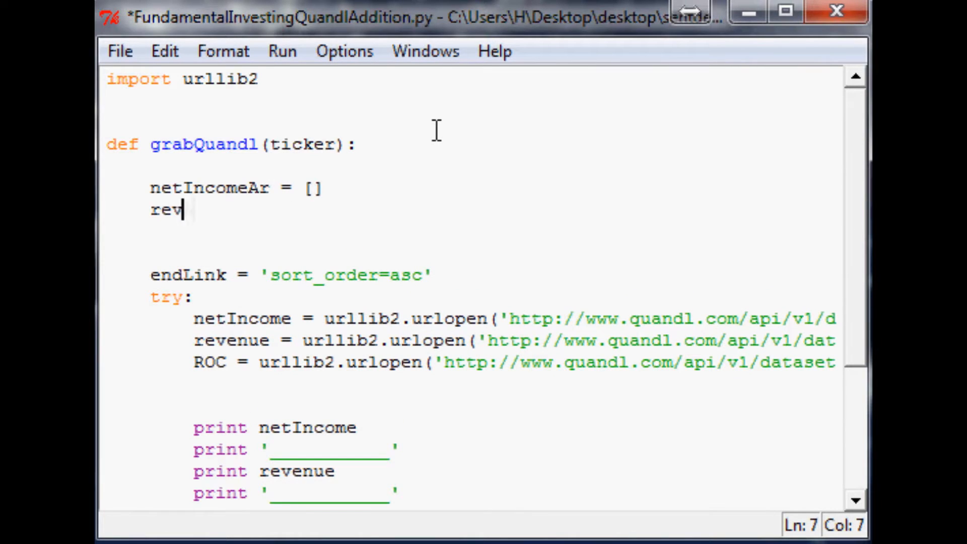
pyautogui.write('Ar = []')
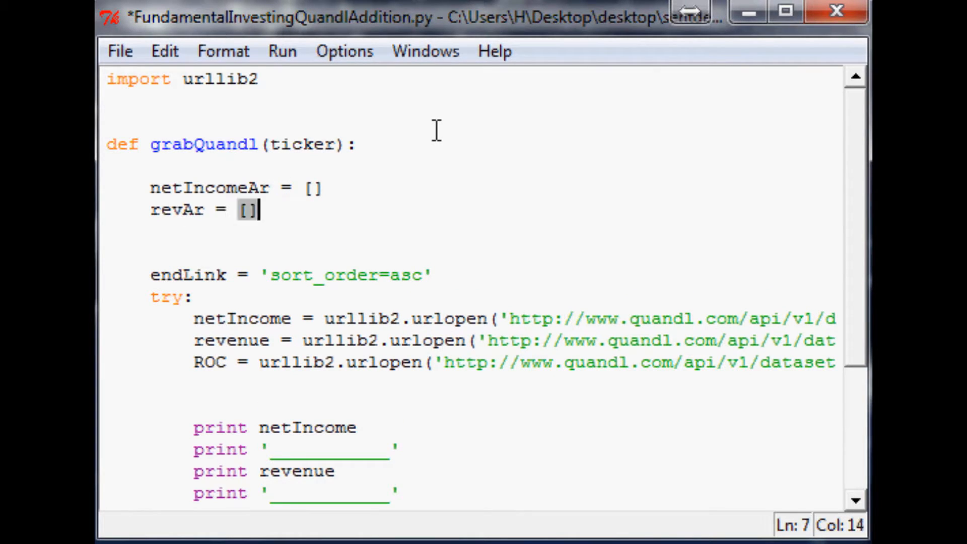
pyautogui.press('Enter')
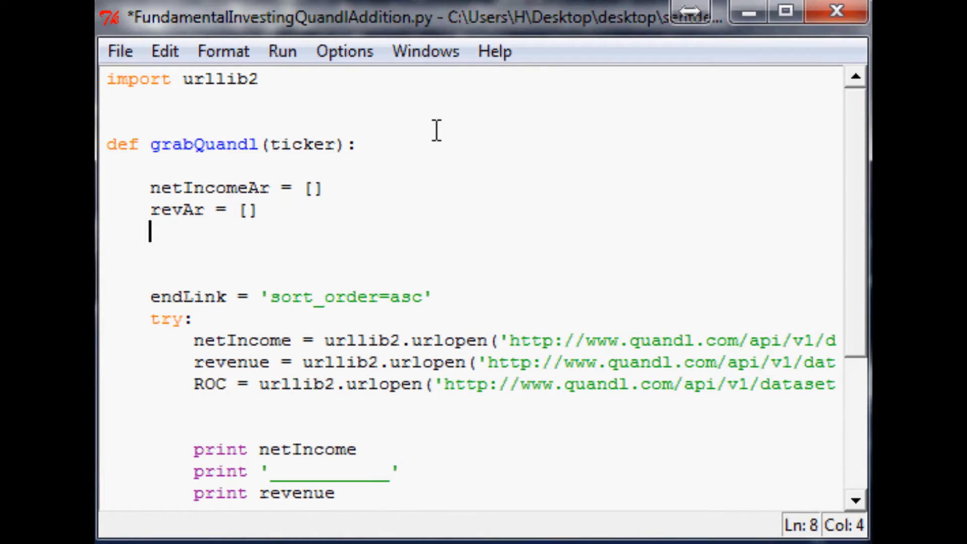
pyautogui.write('ROCAr = [')
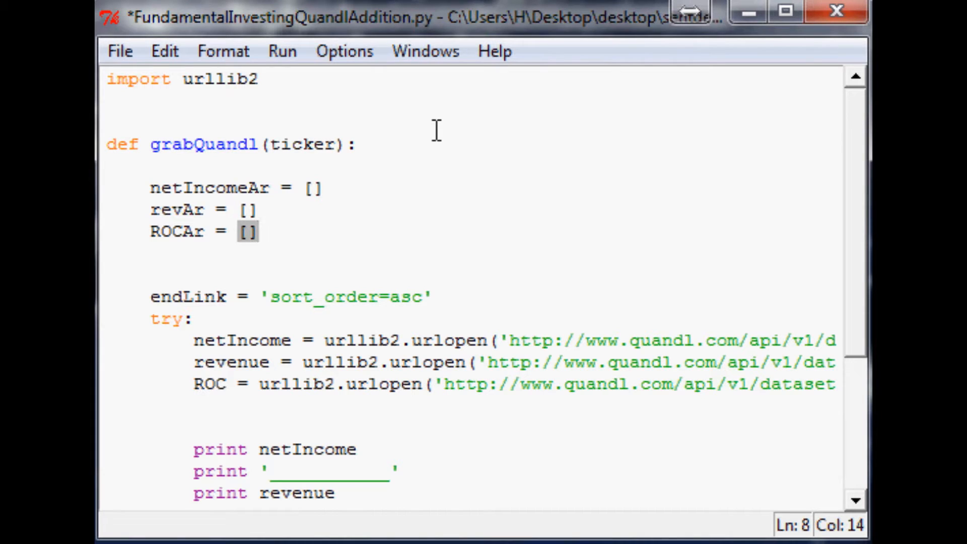
pyautogui.scroll(-3)
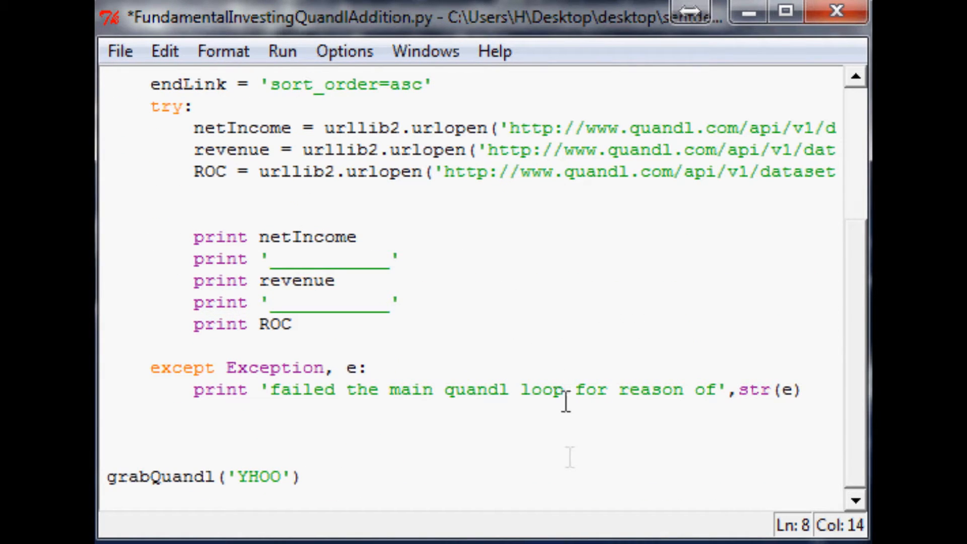
pyautogui.moveTo(332, 483)
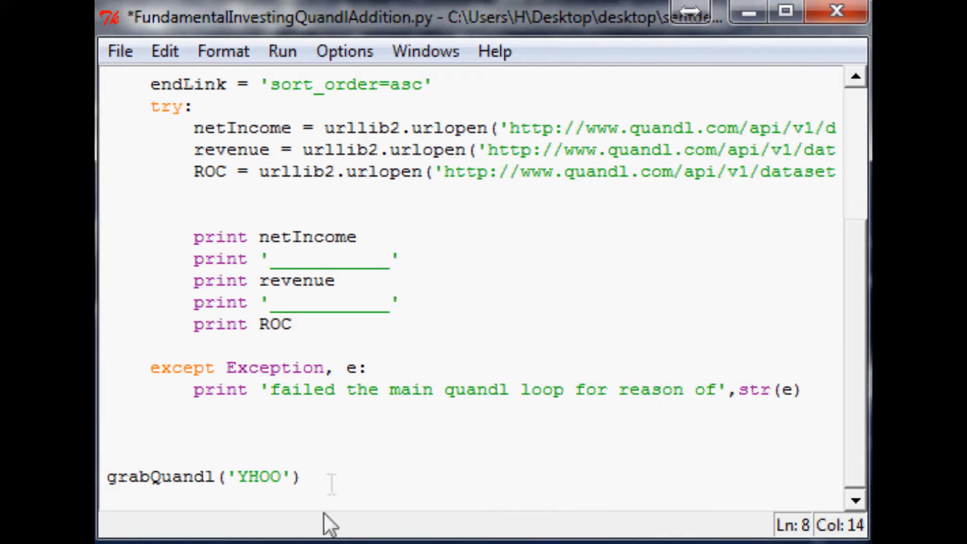
# Step: Remove the try block's print lines and write splitNI = netIncome.split('\n') in their place
pyautogui.click(454, 386)
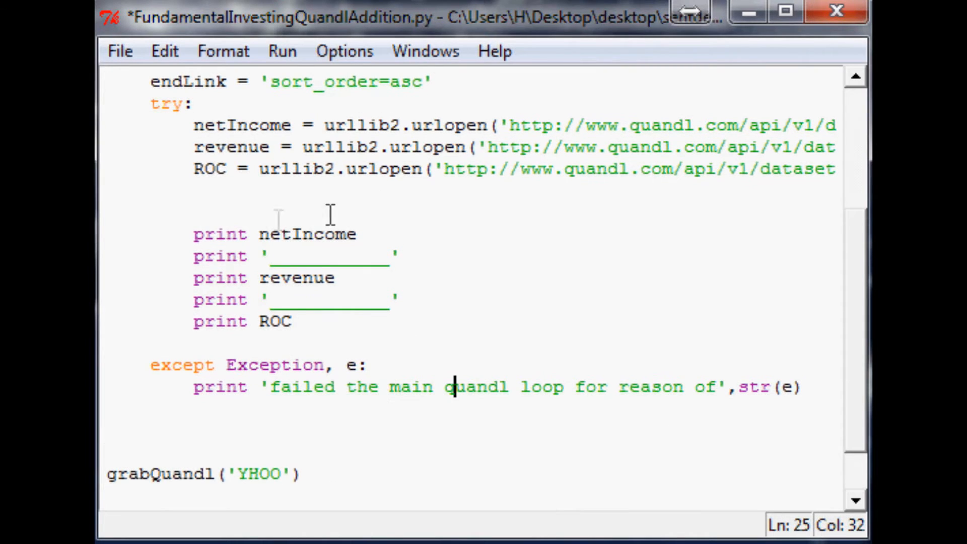
pyautogui.moveTo(193, 234); pyautogui.dragTo(356, 234)
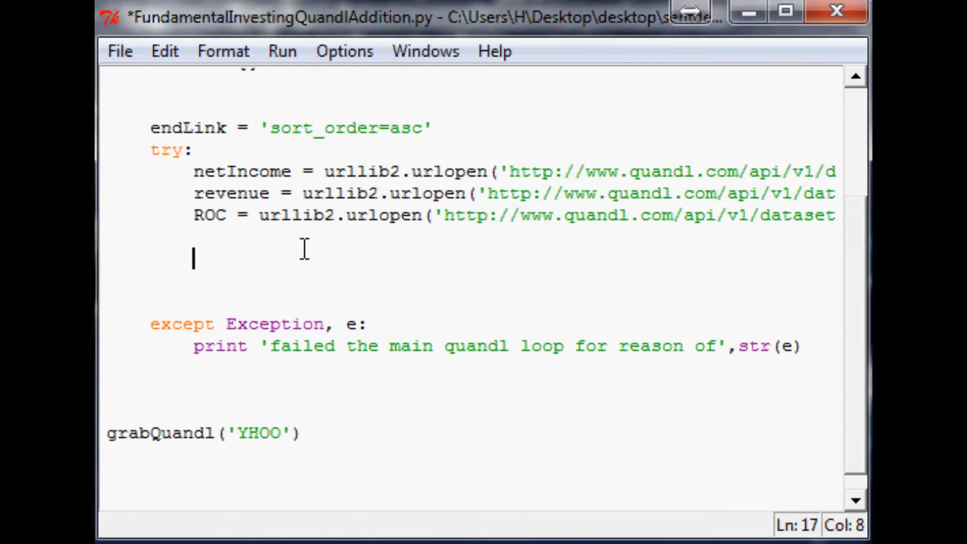
pyautogui.write('splitNI')
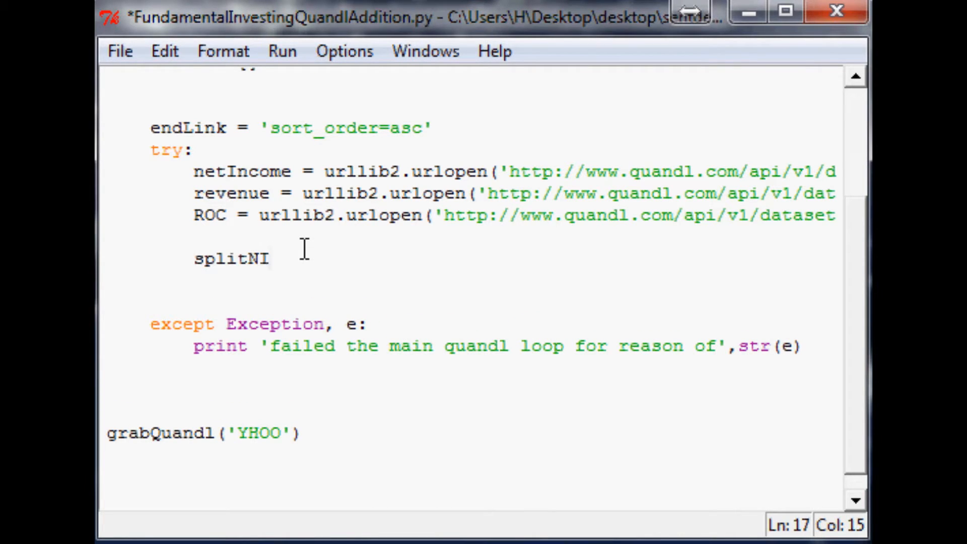
pyautogui.write('= new')
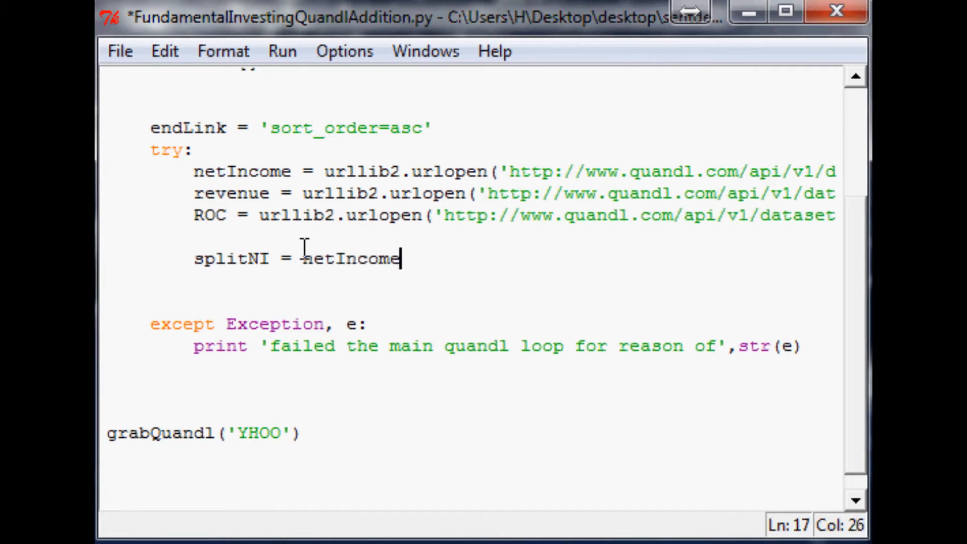
pyautogui.write('.split()')
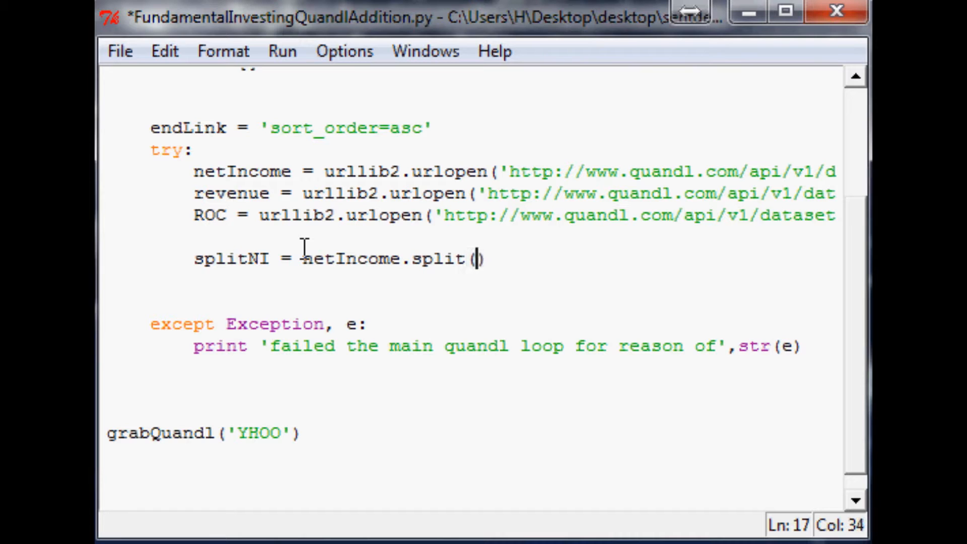
pyautogui.write("'\\n'")
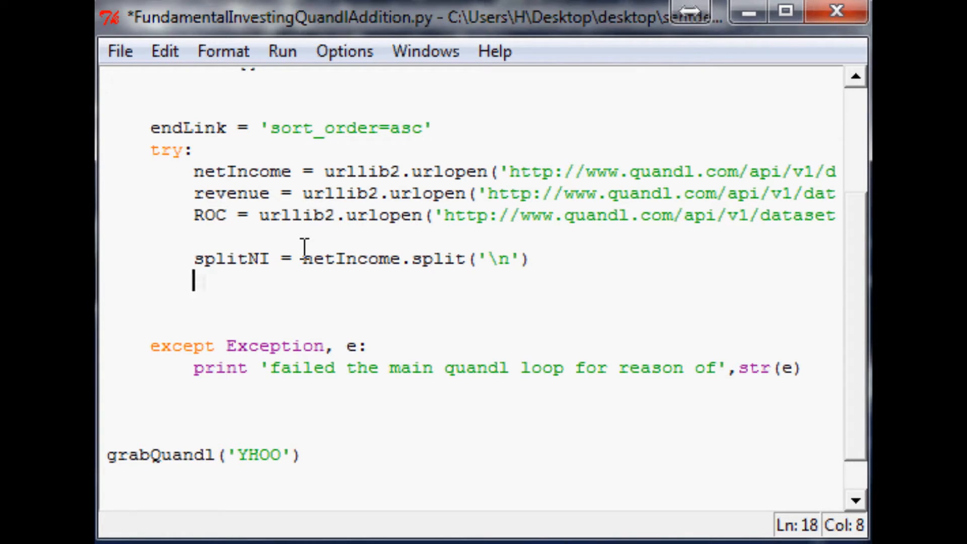
# Step: Write print 'Net Income:' and the loop header for eachNI in splitNI[1:-1]:
pyautogui.write("print '")
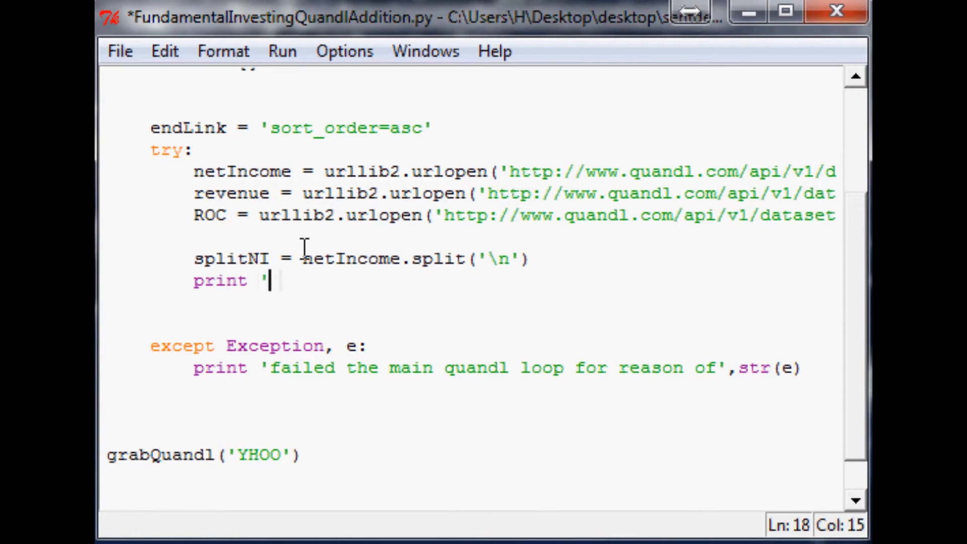
pyautogui.write('Net')
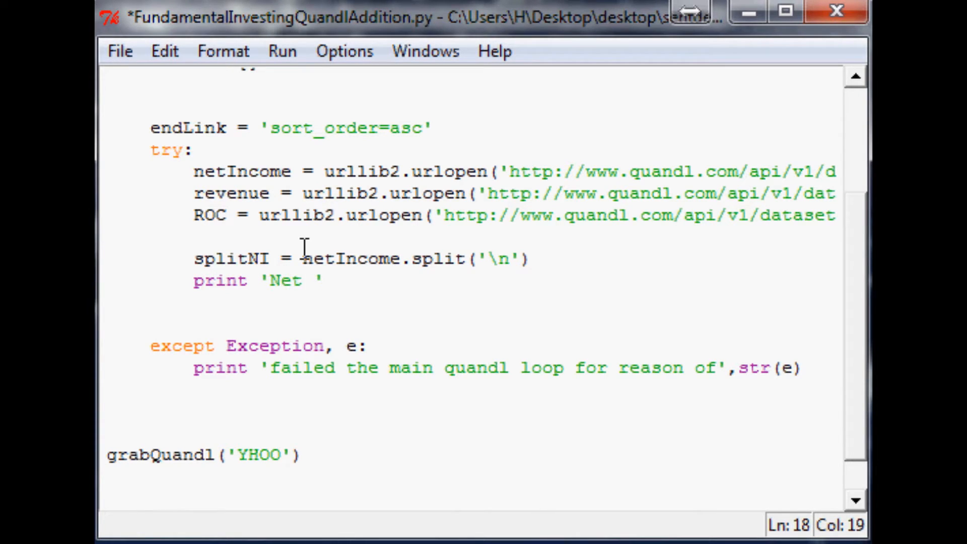
pyautogui.write('Income:')
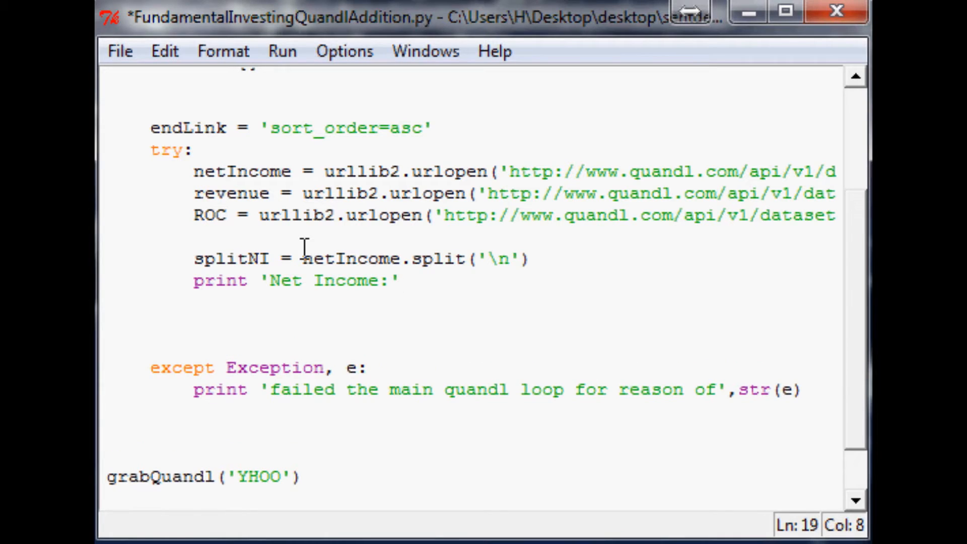
pyautogui.write('fo')
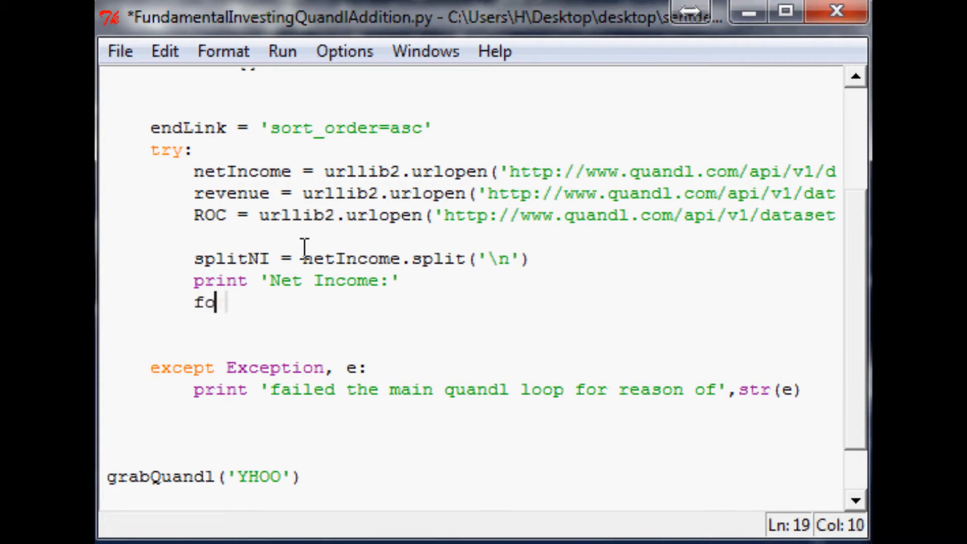
pyautogui.write('r eachNI in')
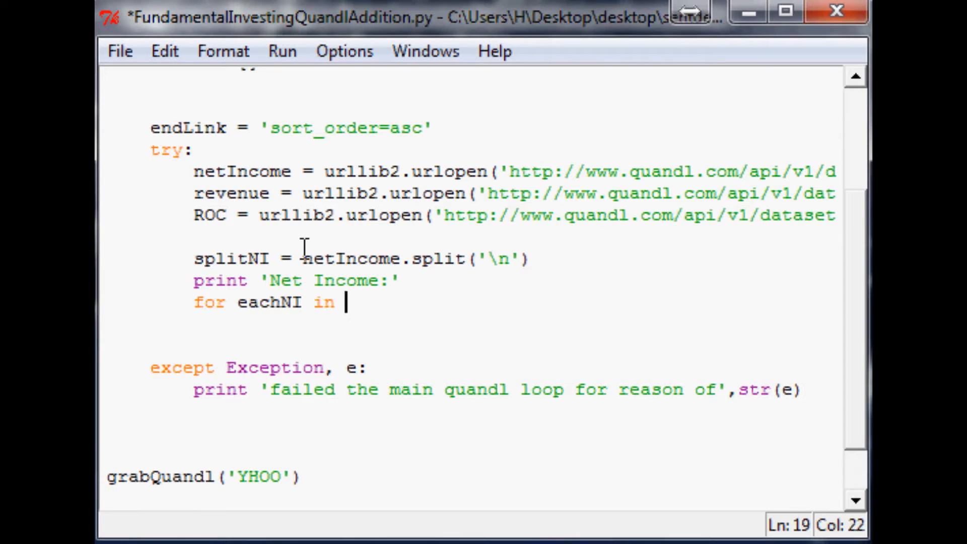
pyautogui.write('splitNI')
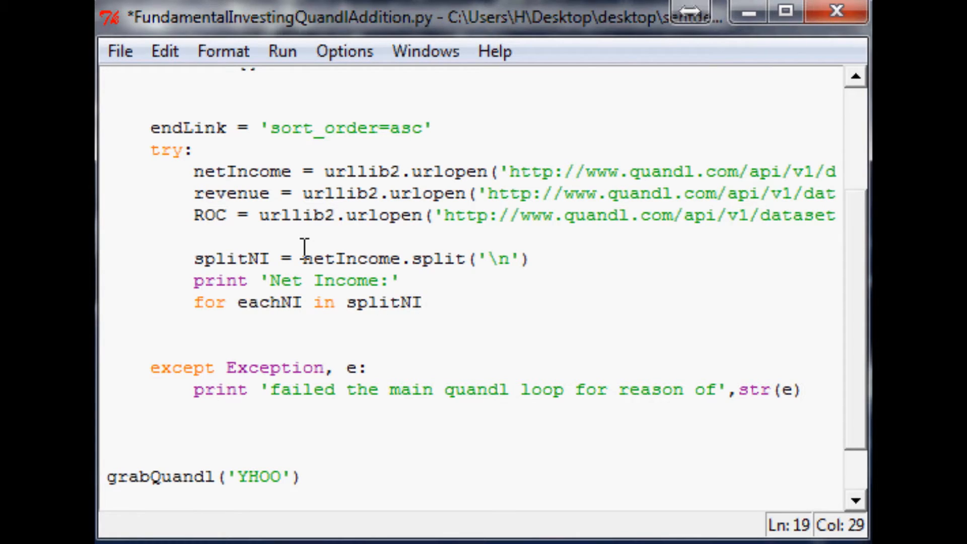
pyautogui.write('[1]')
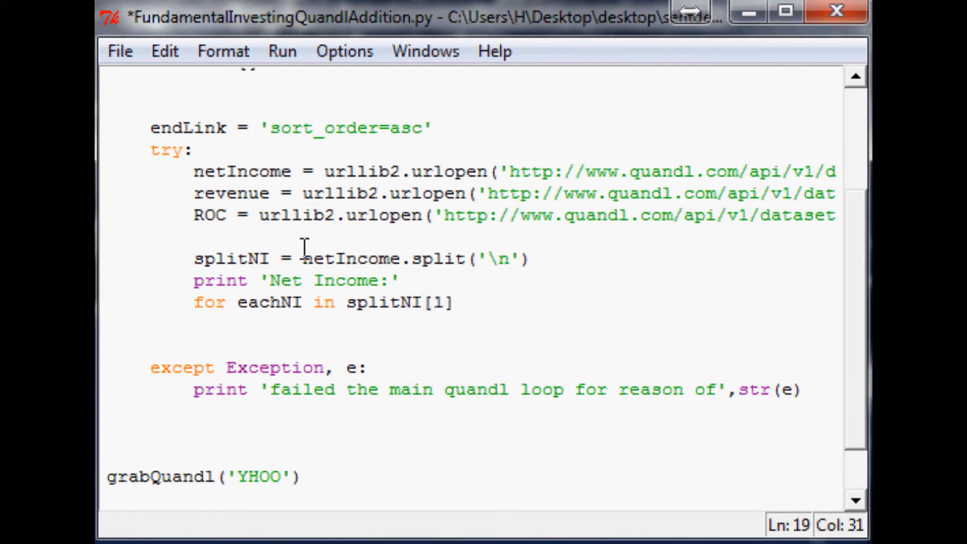
pyautogui.write(':')
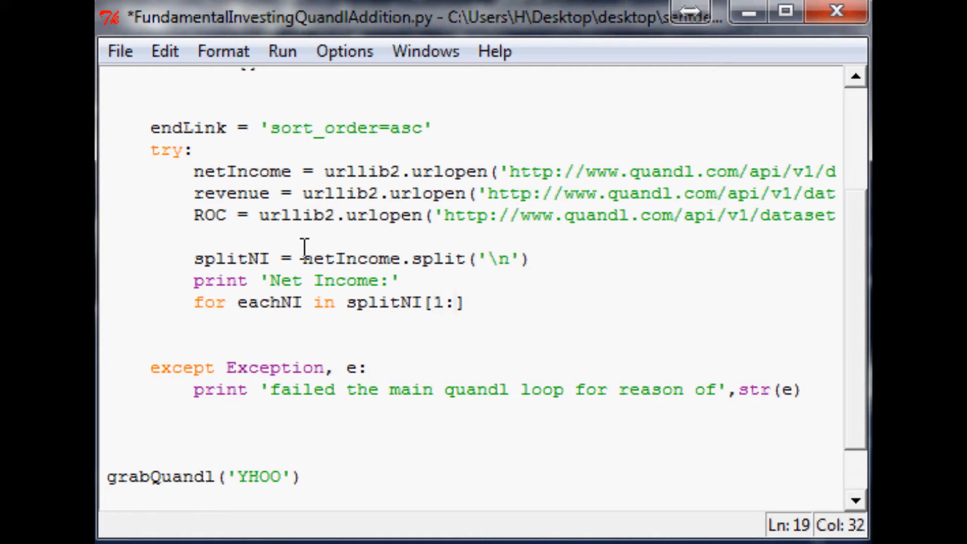
pyautogui.write('-')
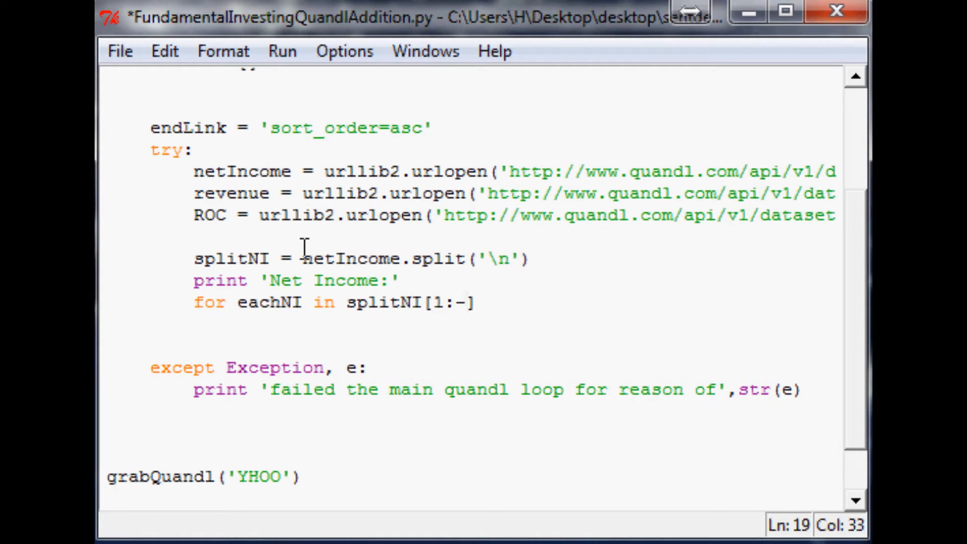
pyautogui.write('1]')
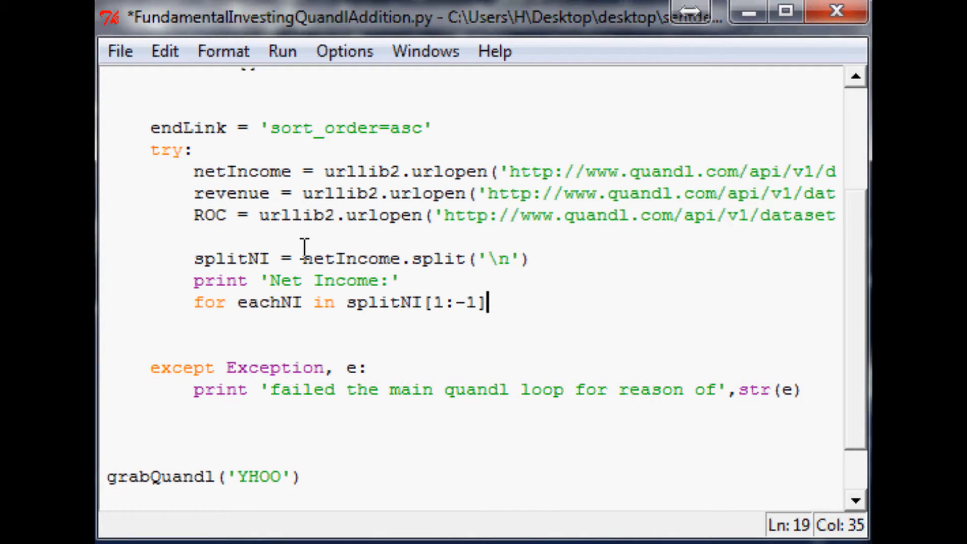
pyautogui.write(':')
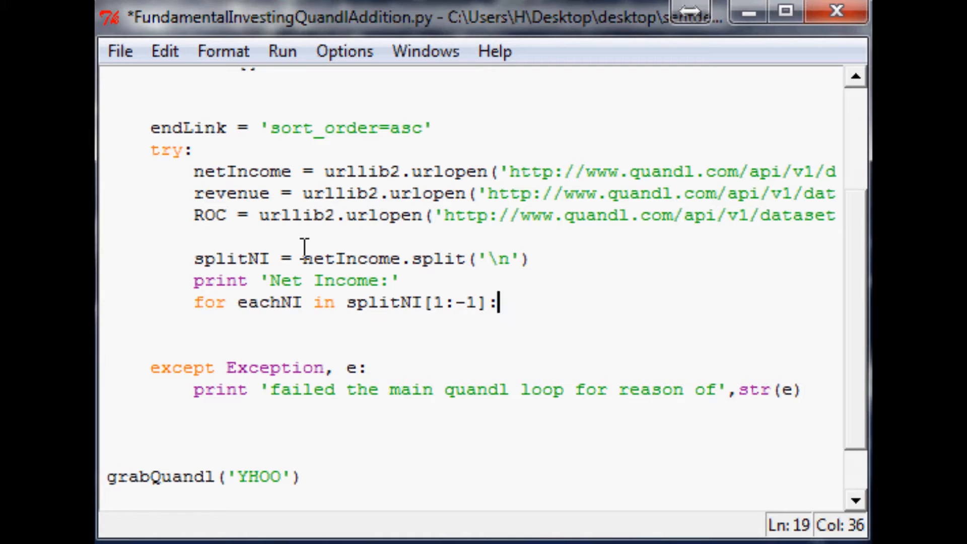
# Step: Fill the loop body with print eachNI and netIncomeAr.append(eachNI)
pyautogui.press('enter')
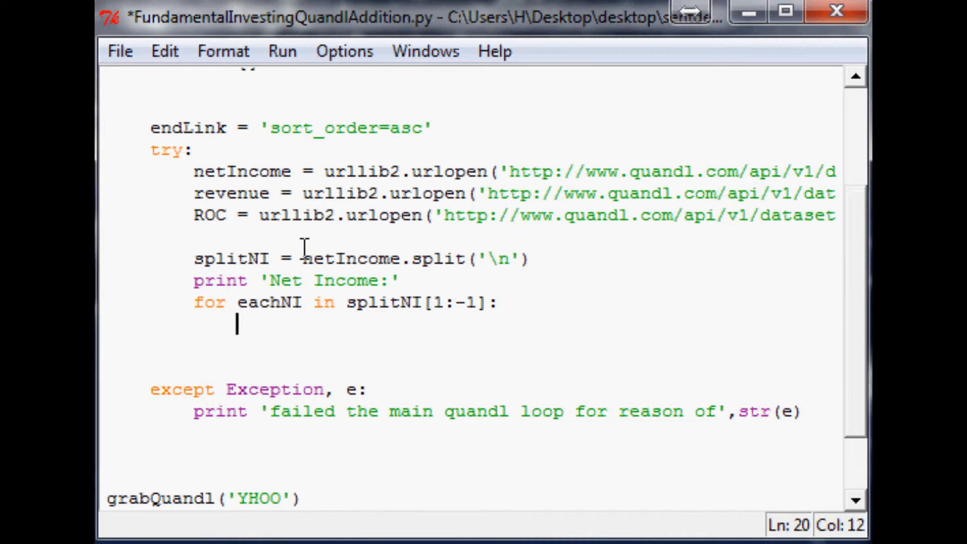
pyautogui.write('print eachNI')
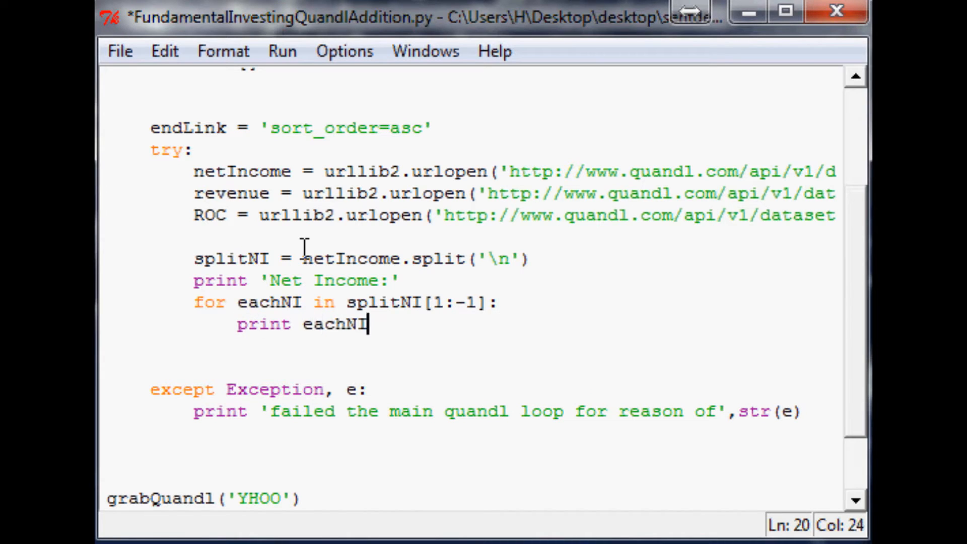
pyautogui.write('netIncomeAr.')
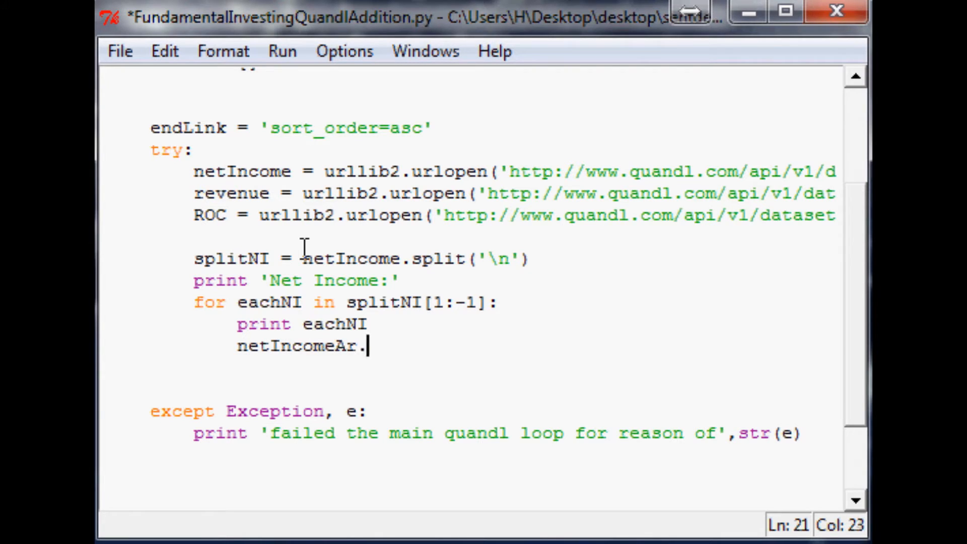
pyautogui.write('ap')
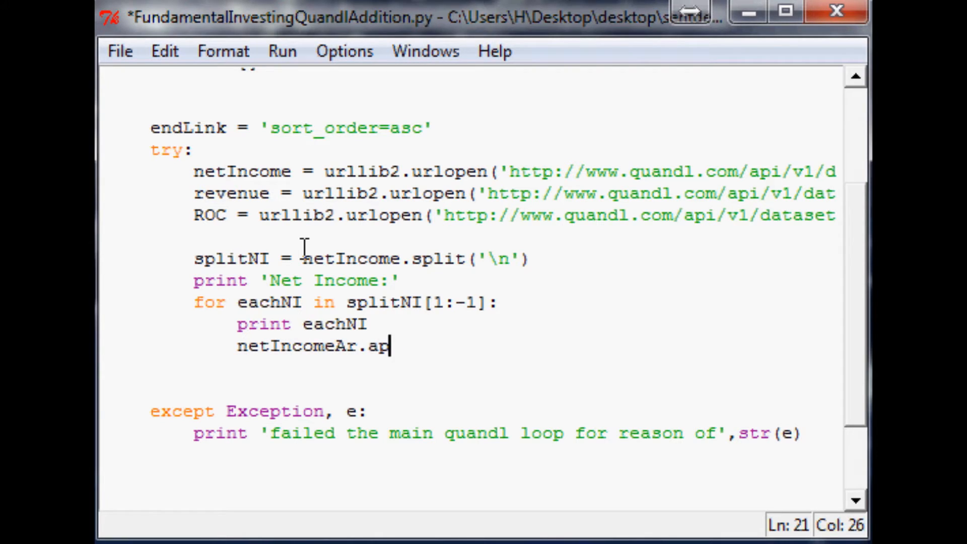
pyautogui.write('pend()')
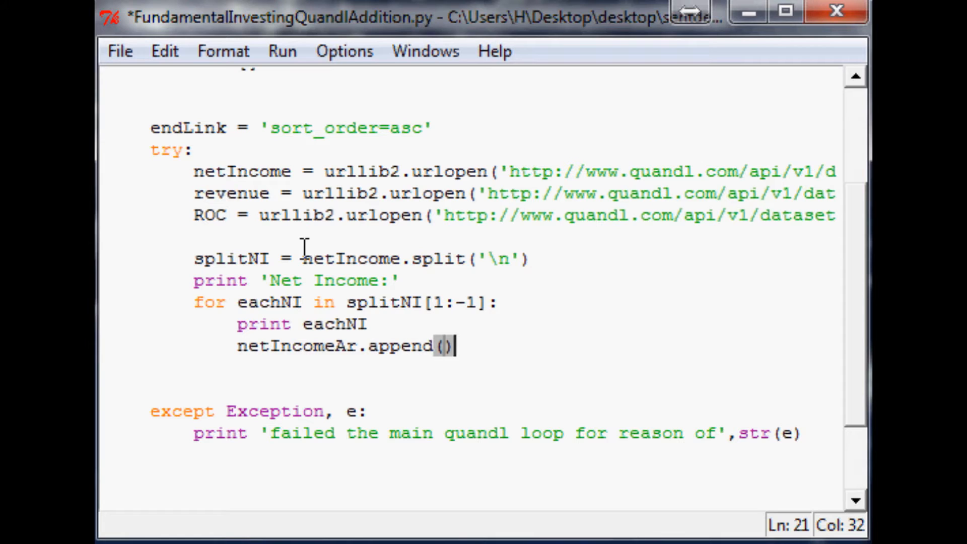
pyautogui.press('BackSpace')
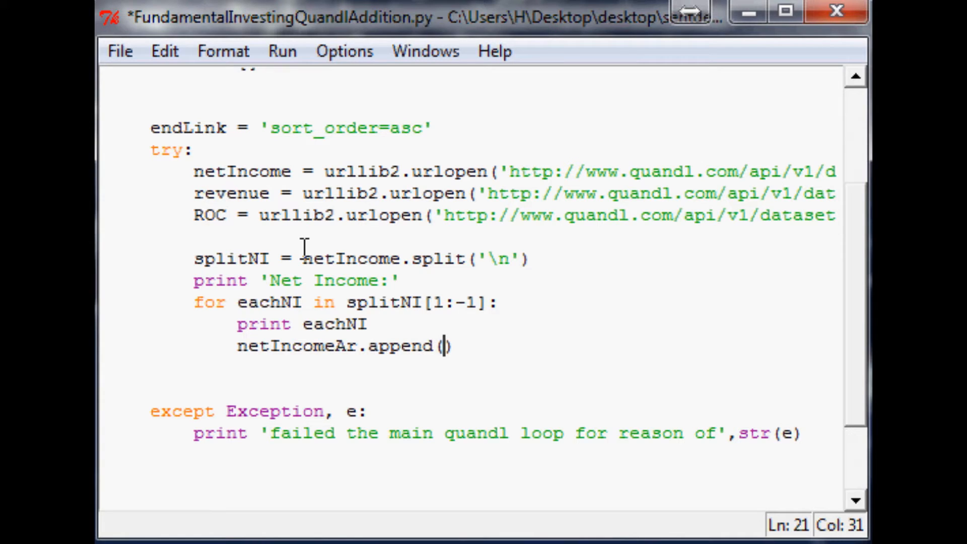
pyautogui.write('eachNI')
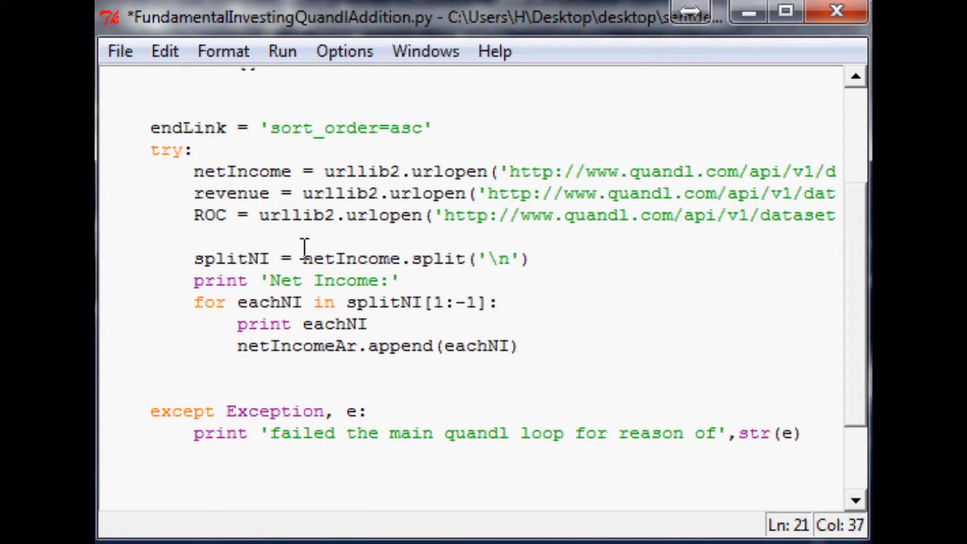
pyautogui.scroll(-3)
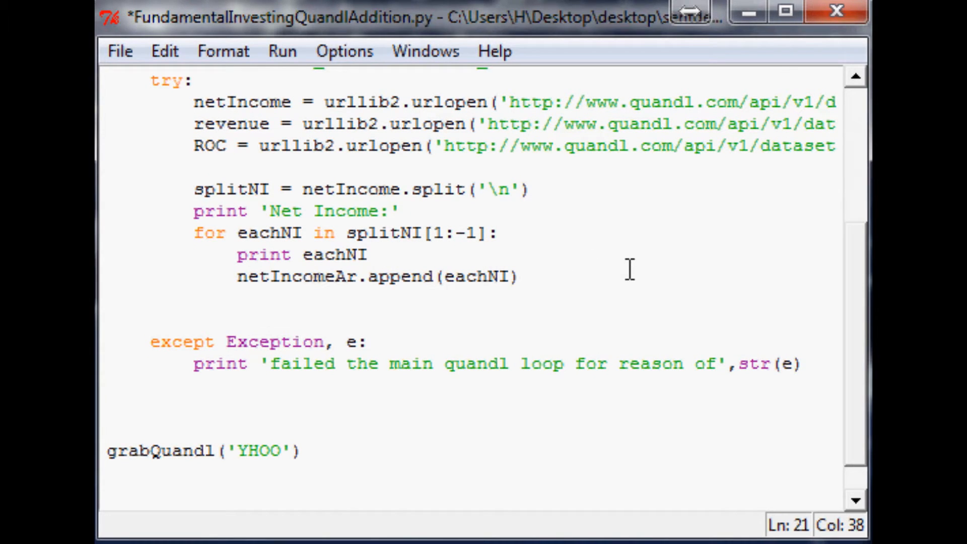
# Step: Add a divider print, splitRev = revenue.split('\n') and a 'Revenue:' heading print
pyautogui.press('enter')
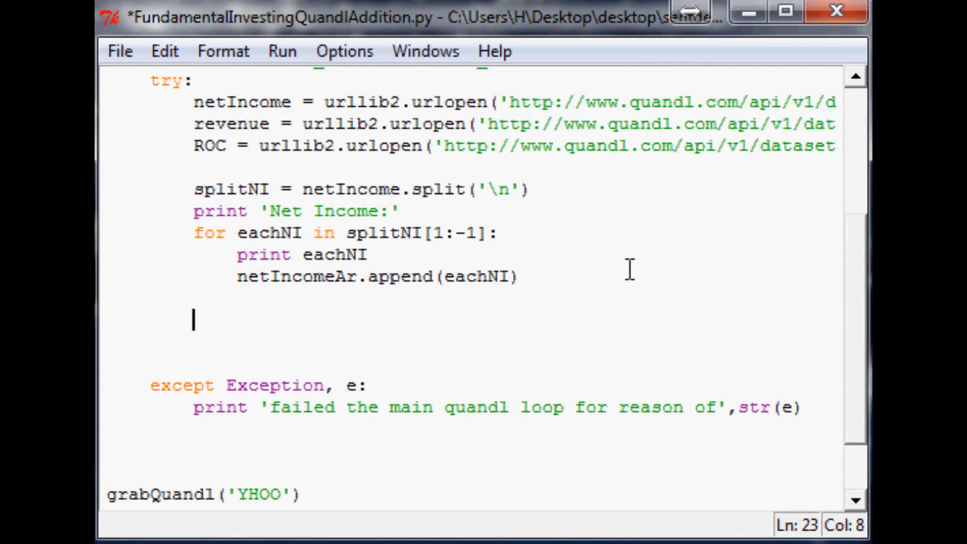
pyautogui.write('print')
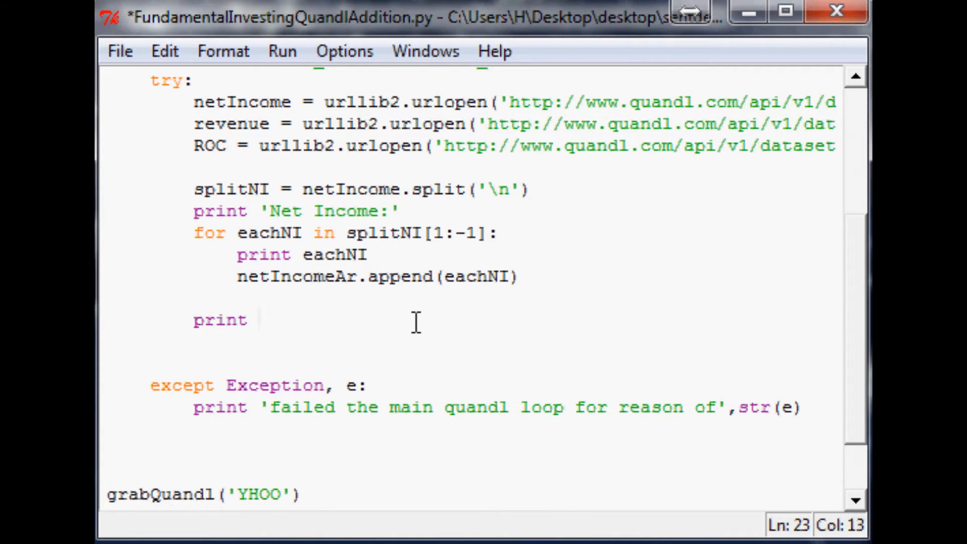
pyautogui.write("''")
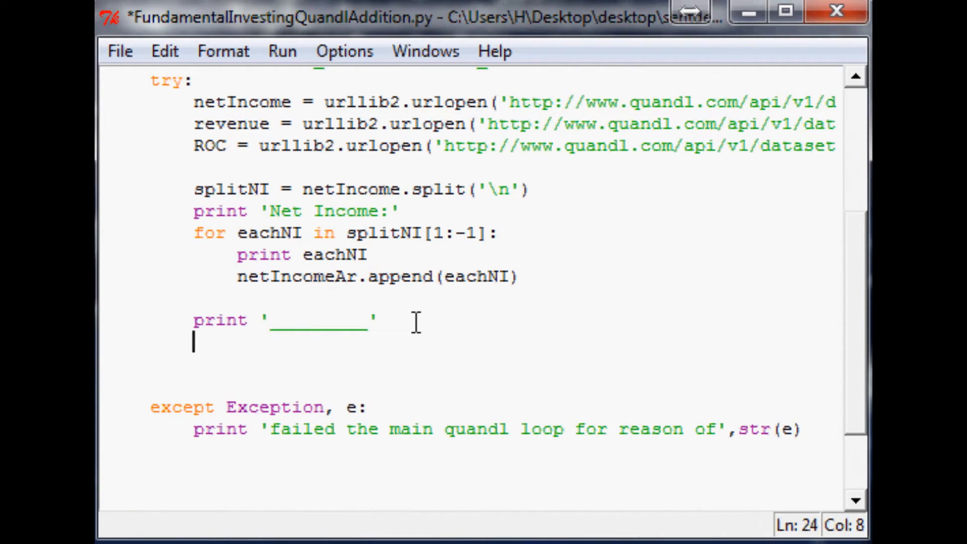
pyautogui.write('splitRE')
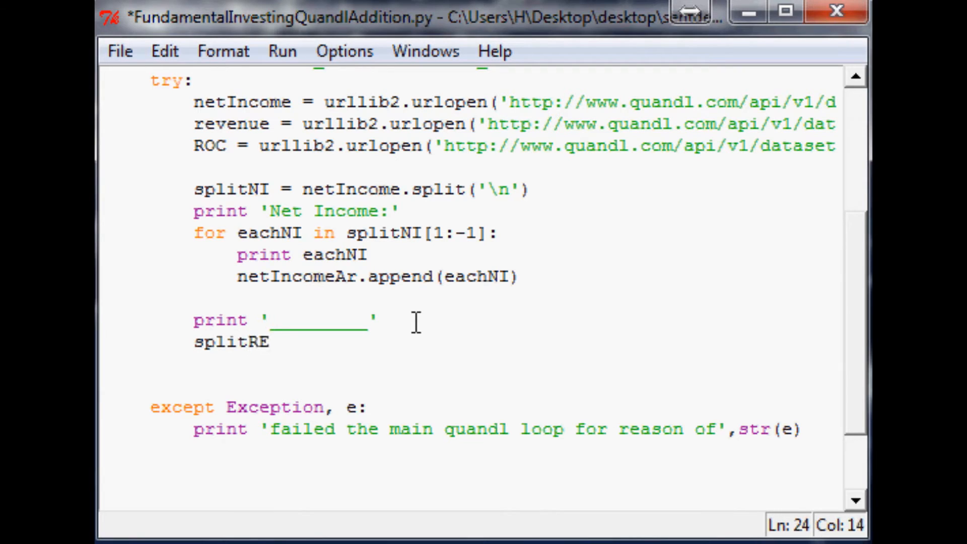
pyautogui.write('ev')
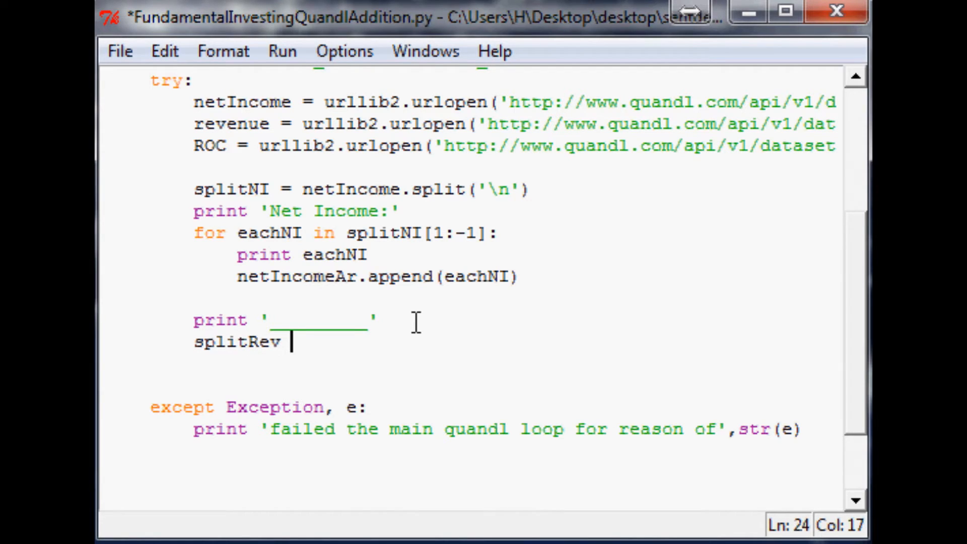
pyautogui.write('= re')
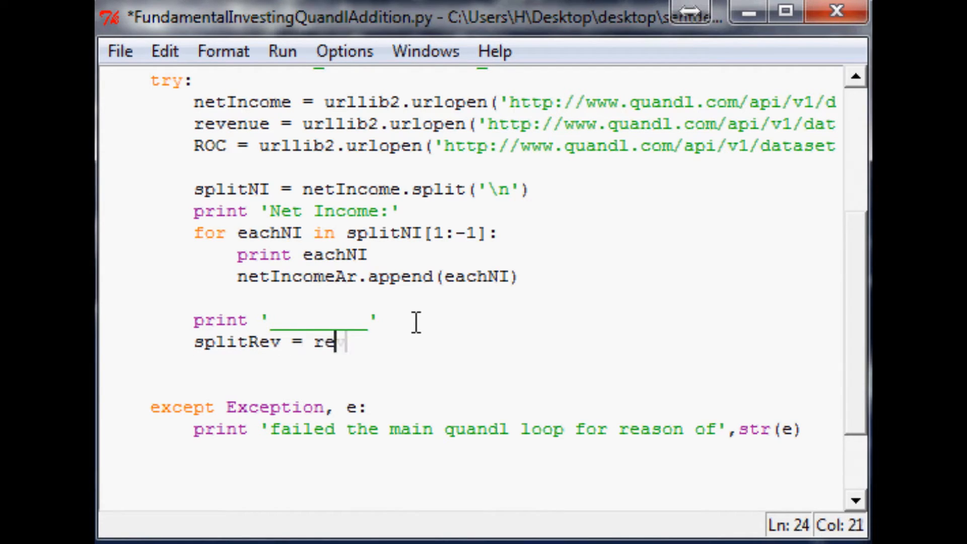
pyautogui.write('venue.split')
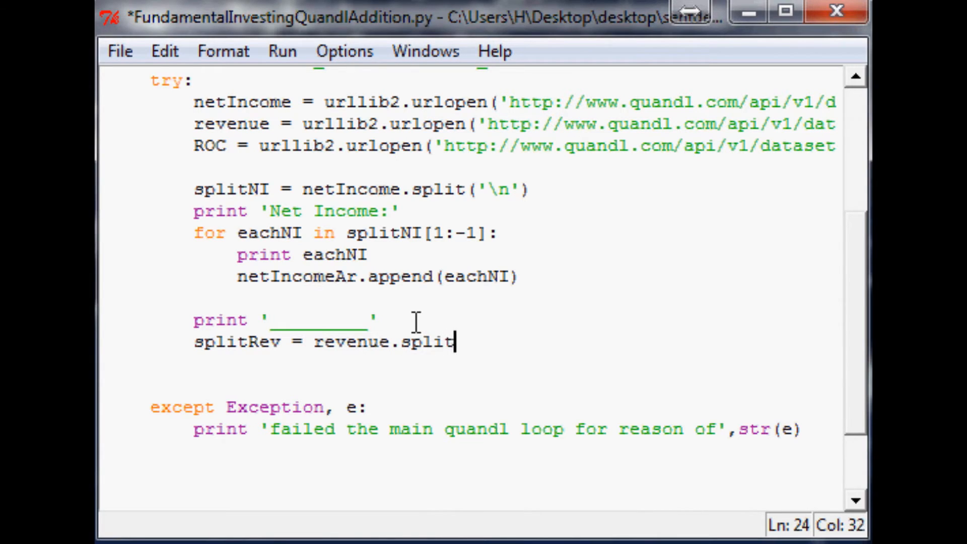
pyautogui.write("('\\n')")
pyautogui.write("print '")
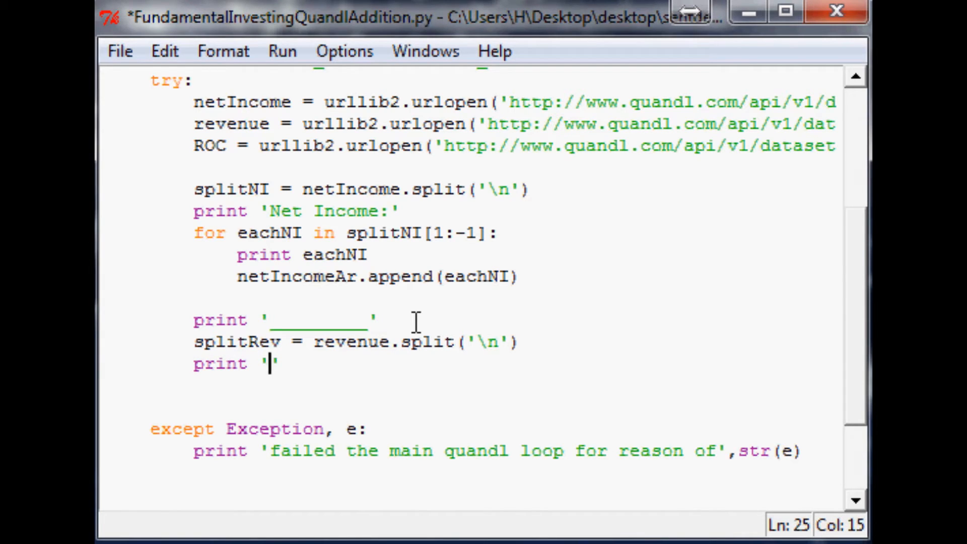
pyautogui.write('Revenue:')
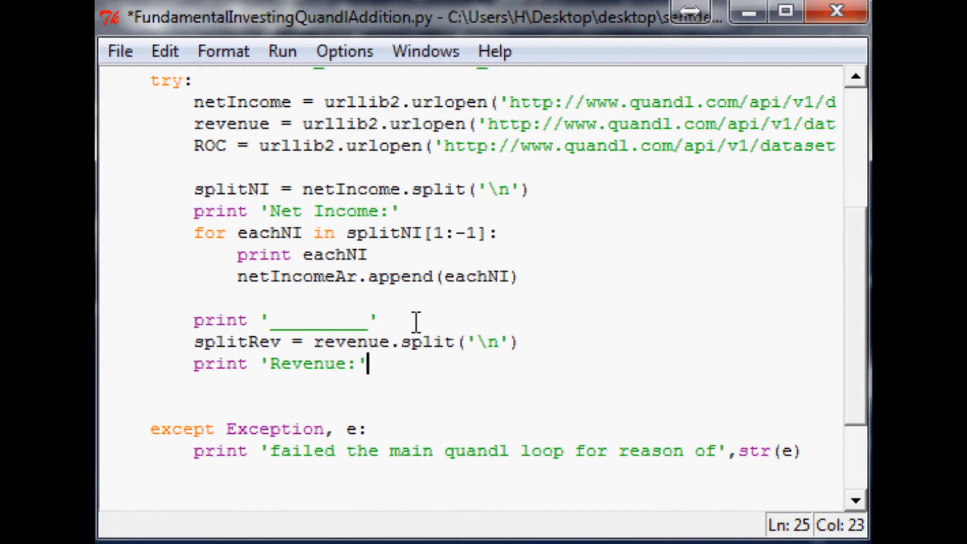
# Step: Write the loop over splitRev[1:-1] printing eachRev and calling revAr.append(eachRev)
pyautogui.write('for eachRev in splitRev')
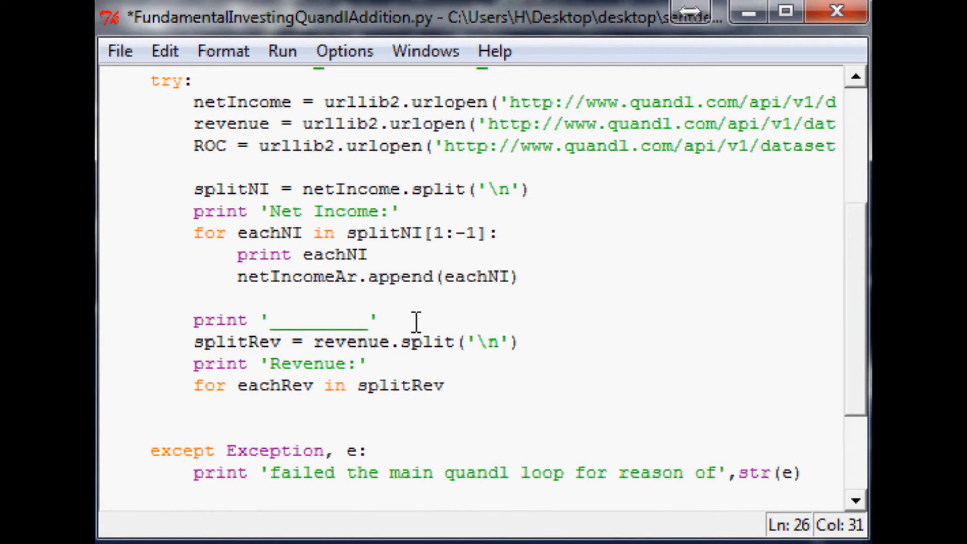
pyautogui.write('[]')
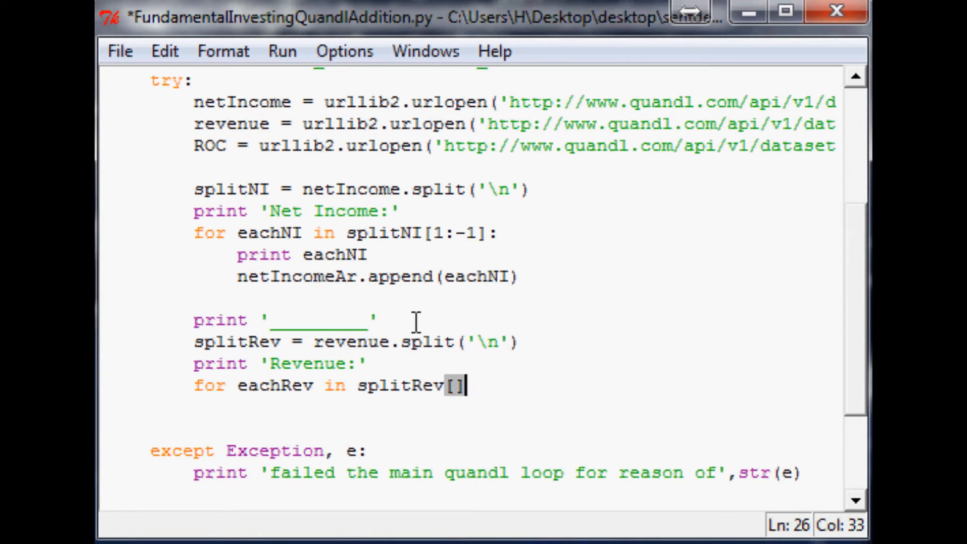
pyautogui.write('1:-')
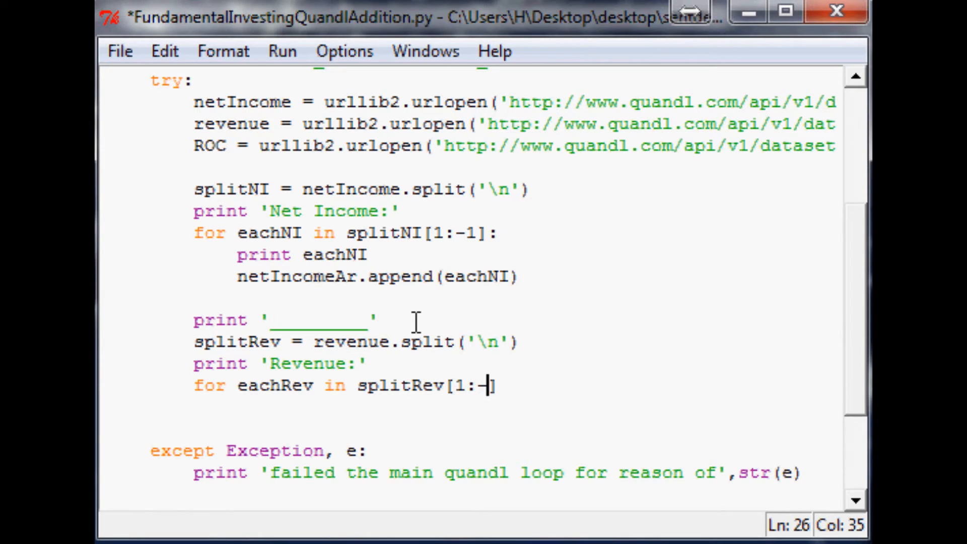
pyautogui.write('1]:')
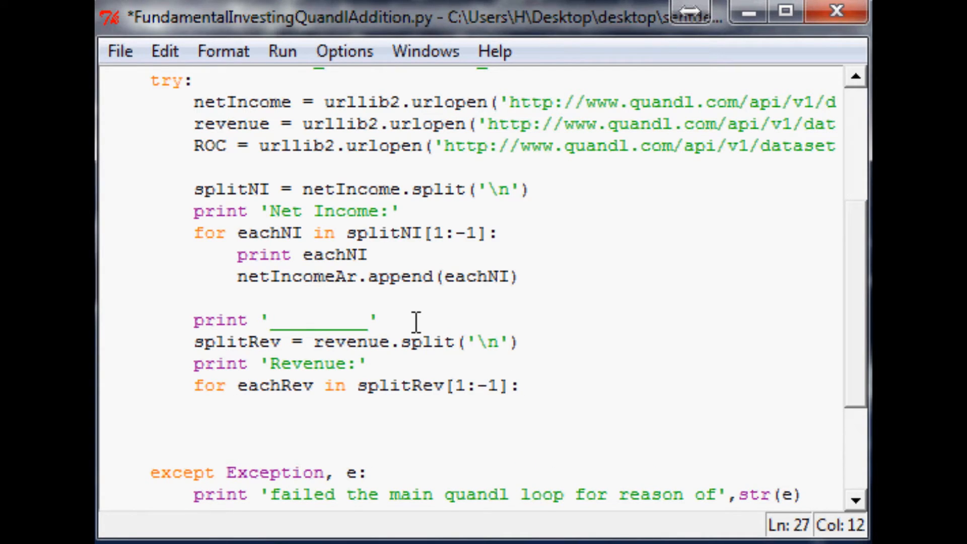
pyautogui.write('print')
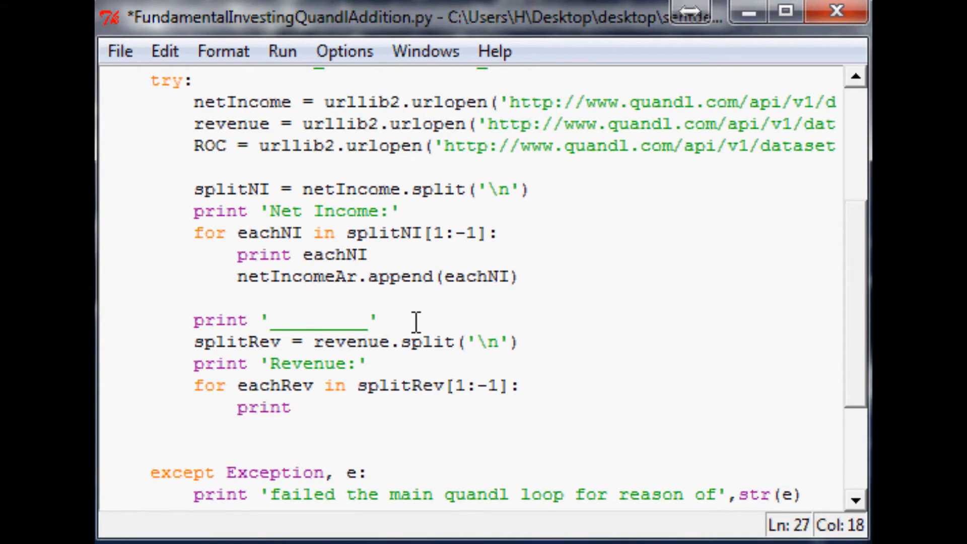
pyautogui.write('eachRev')
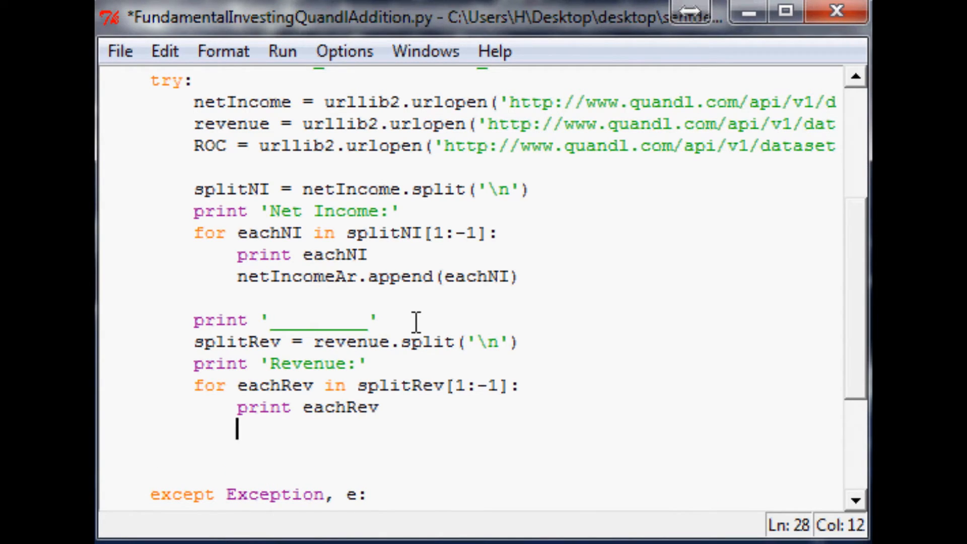
pyautogui.write('revAr.a')
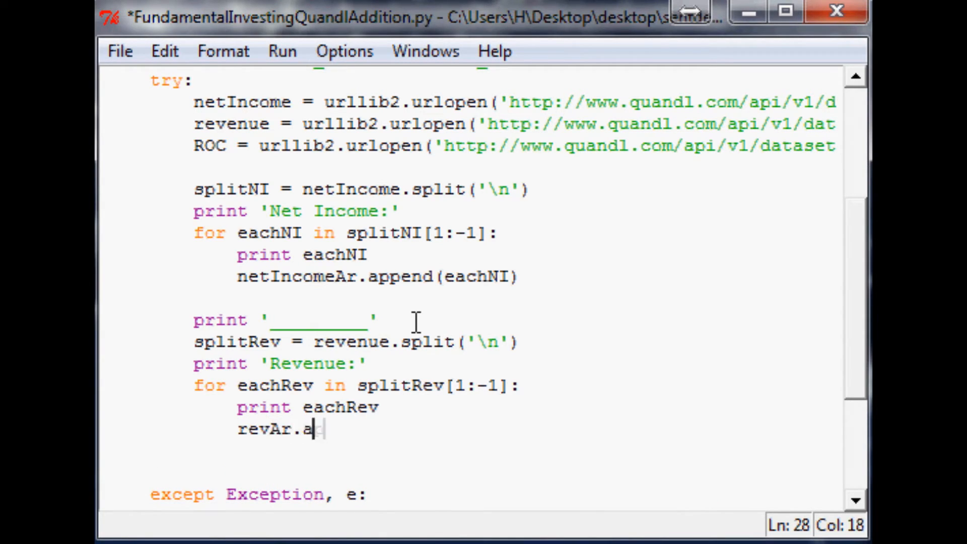
pyautogui.write('ppend(eachRev')
pyautogui.write("print '_________")
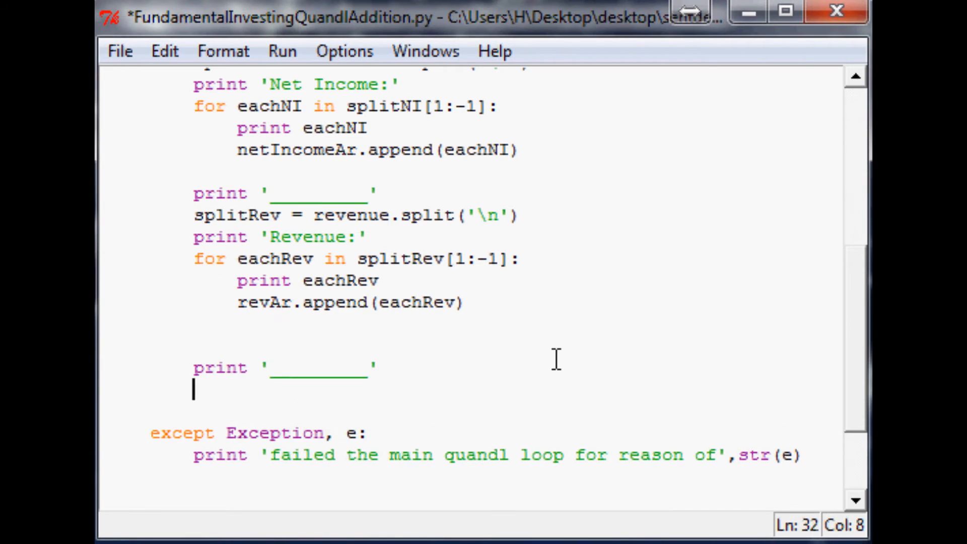
# Step: Add splitROC = ROC.split('\n') and a 'Return on Capital:' heading print
pyautogui.write('split')
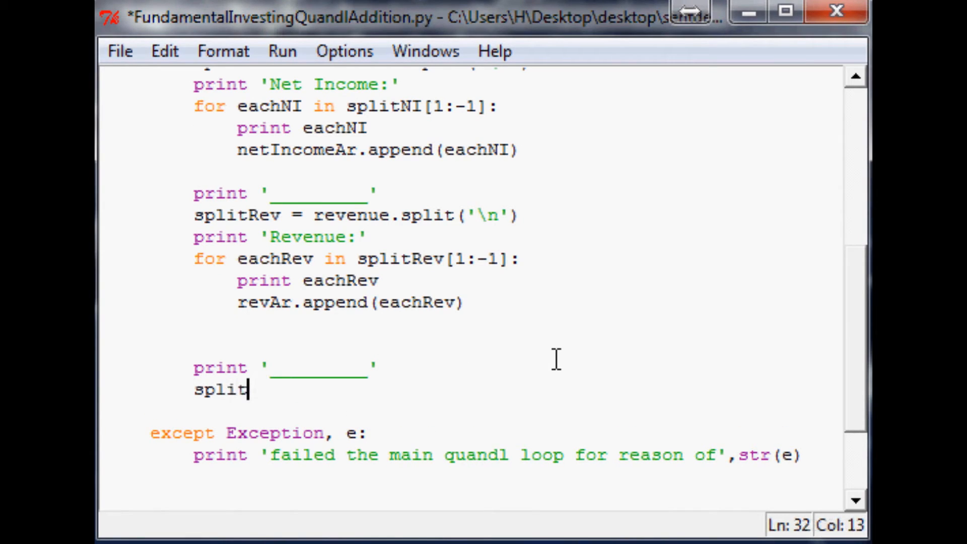
pyautogui.write('ROC =')
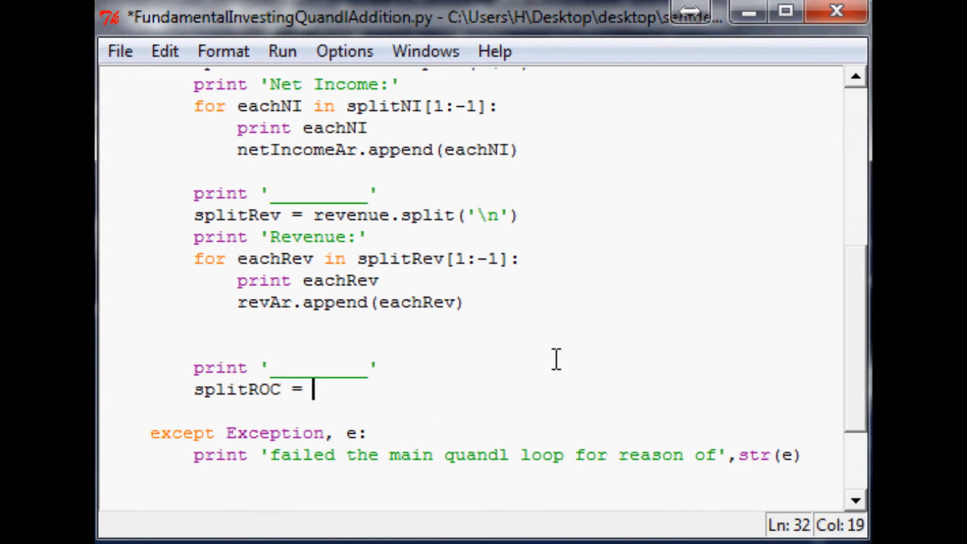
pyautogui.write('ROC.split()')
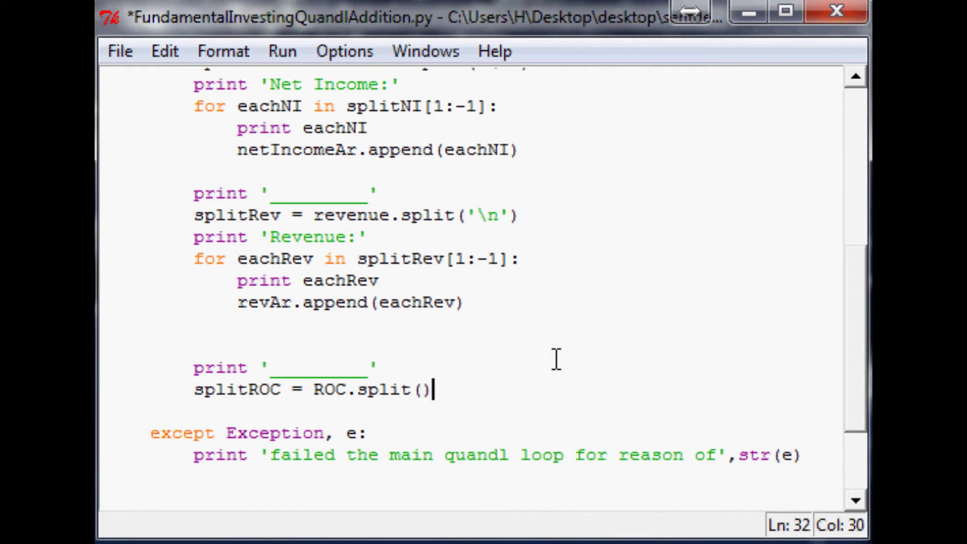
pyautogui.write("'\\n'")
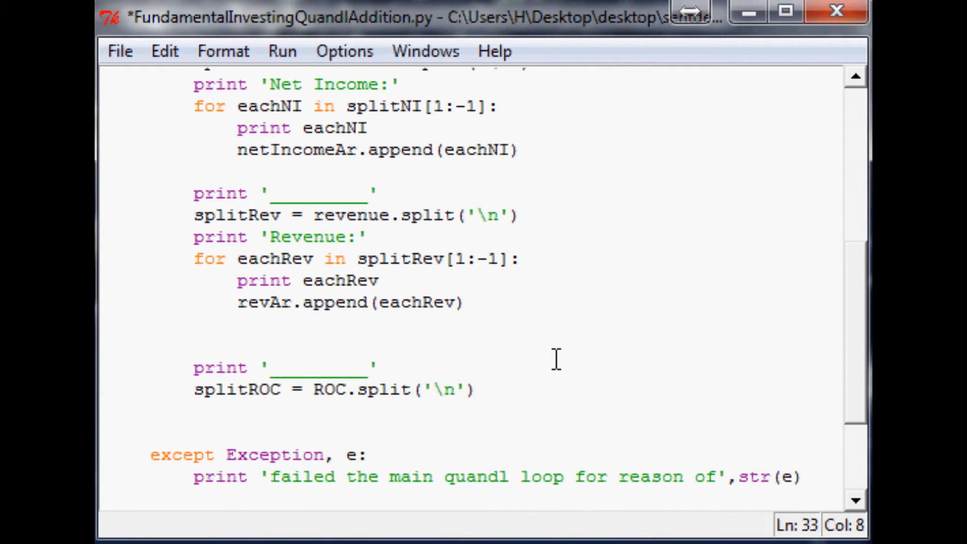
pyautogui.write('print')
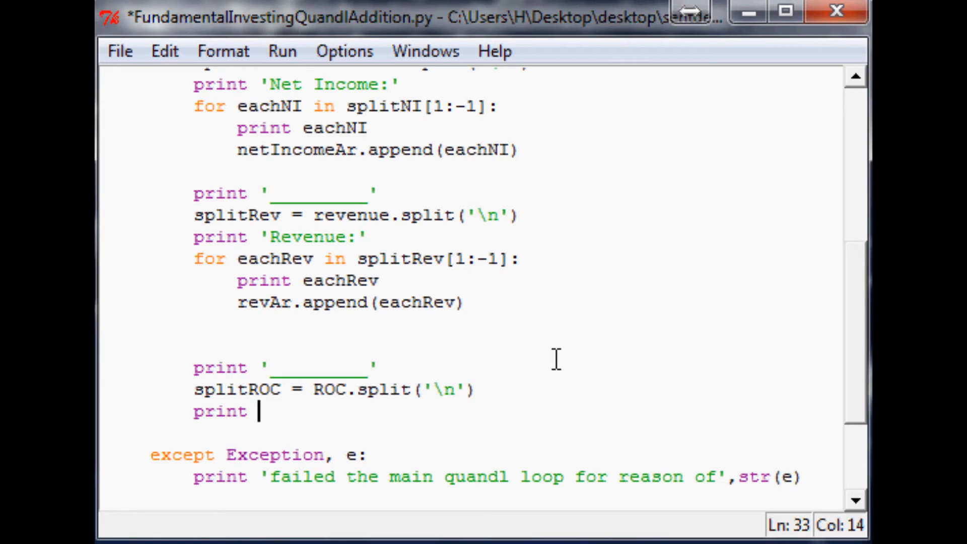
pyautogui.write("'Ret'")
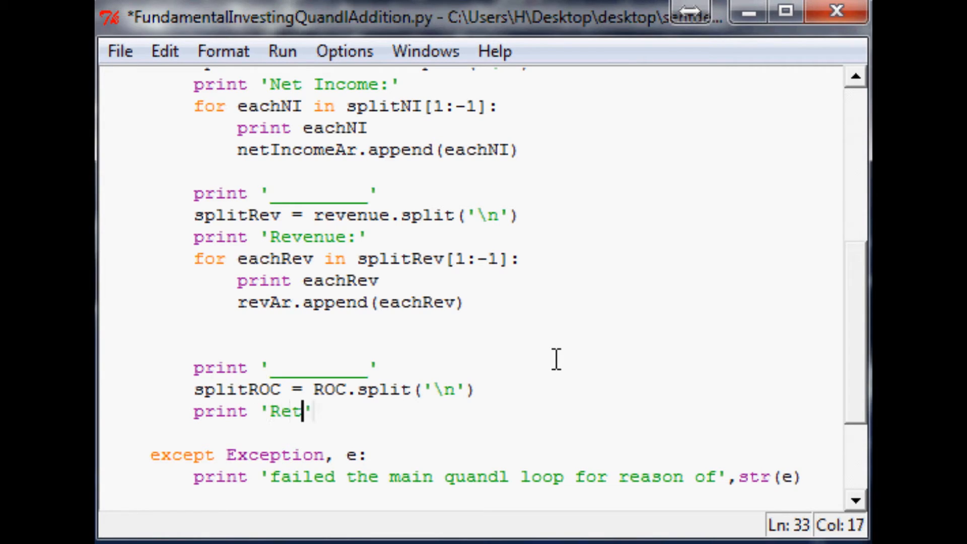
pyautogui.write('urn on Capital')
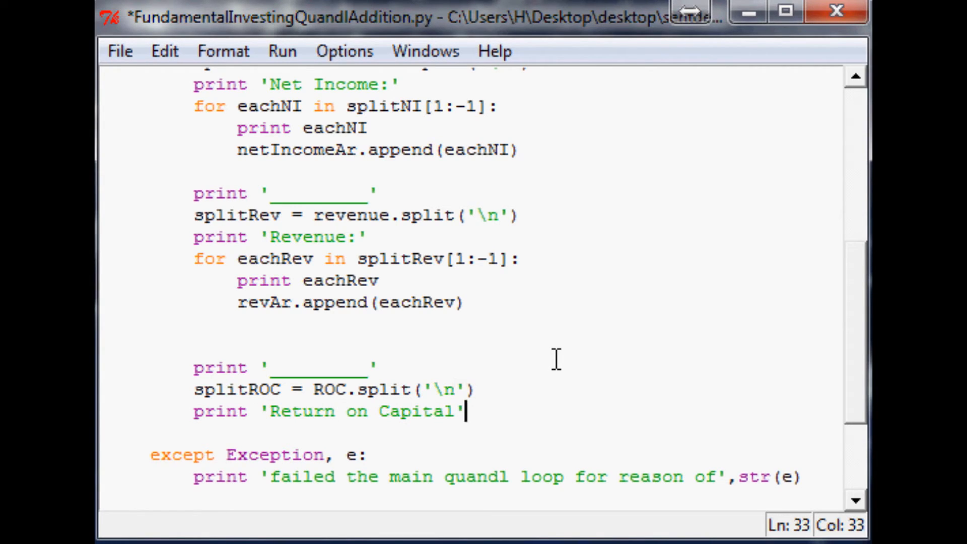
pyautogui.write(':')
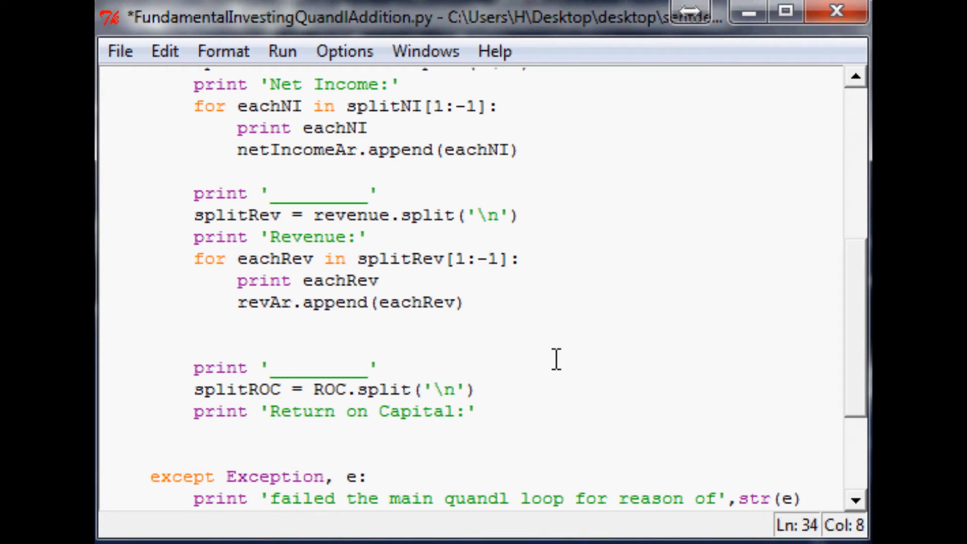
# Step: Write the loop over splitROC[1:-1] printing eachROC and calling ROCAr.append(eachROC)
pyautogui.write('for eachROC')
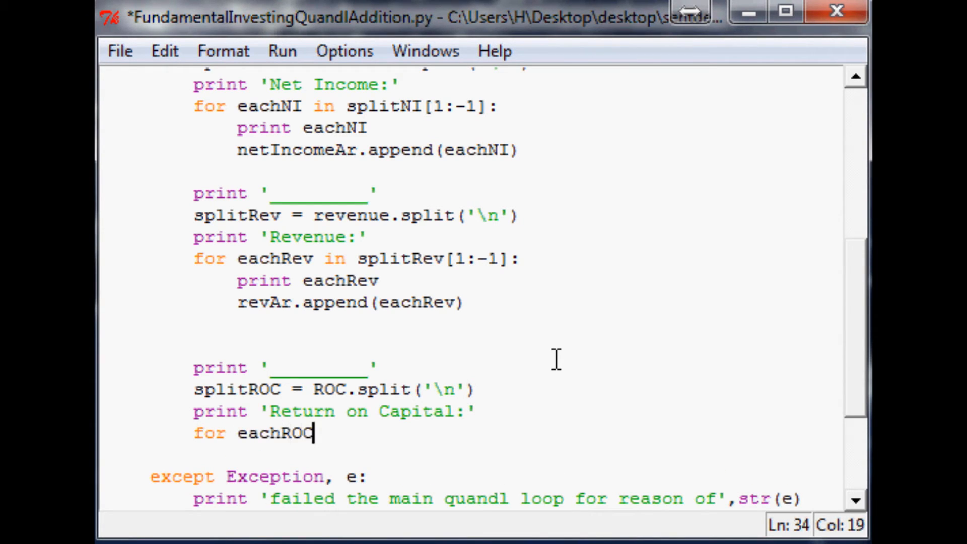
pyautogui.write('in splitR')
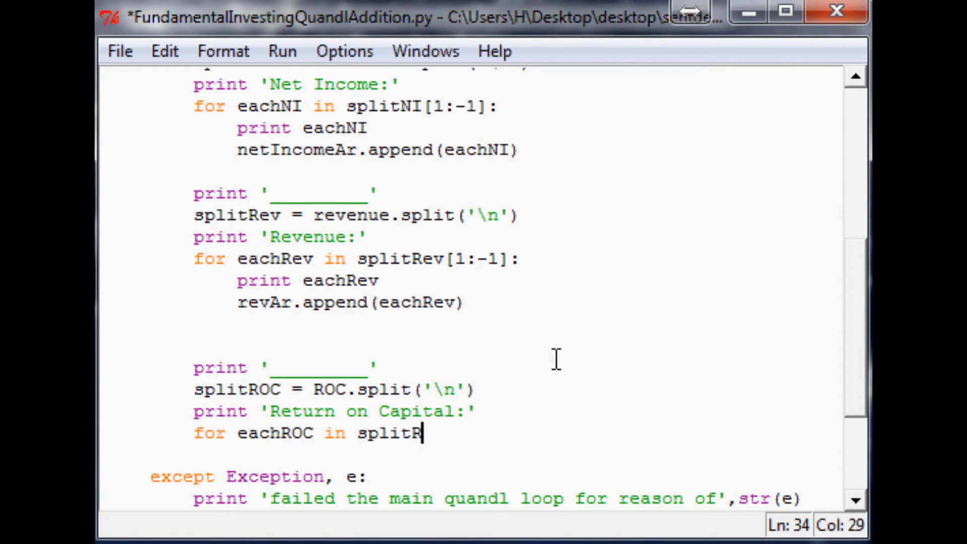
pyautogui.write('OC')
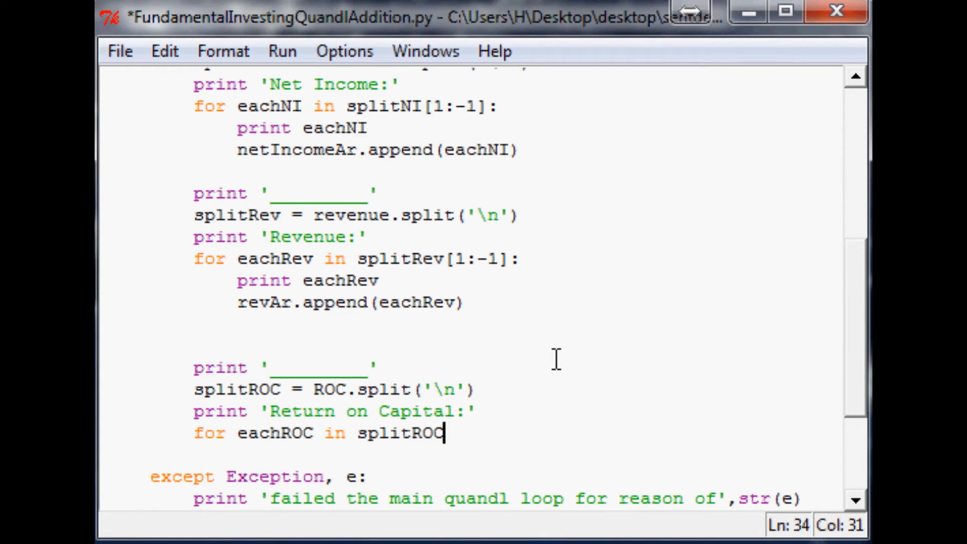
pyautogui.write('[1:]')
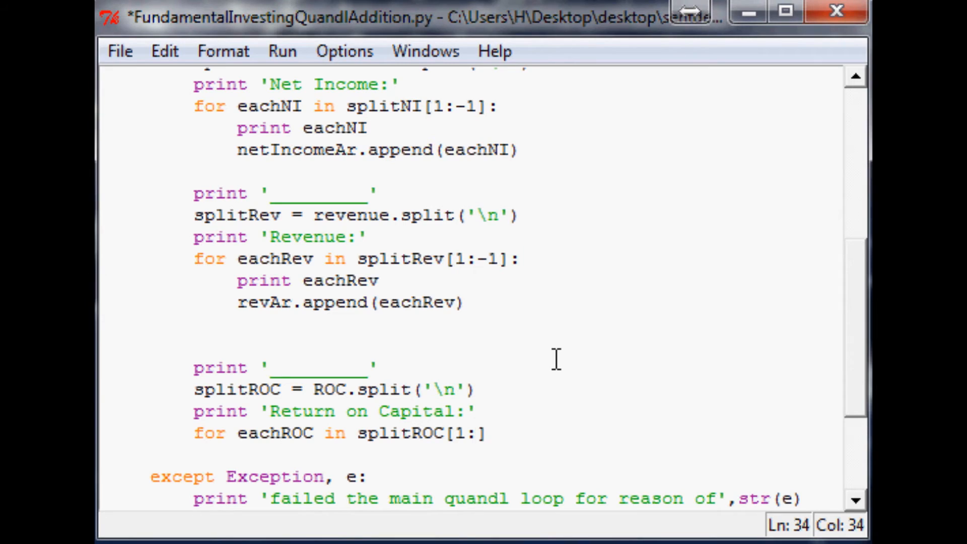
pyautogui.write('-1]')
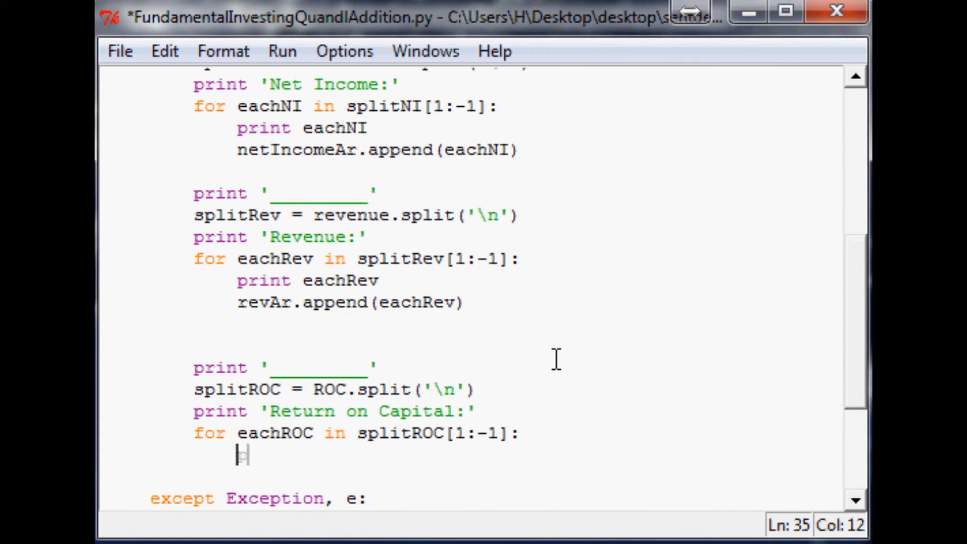
pyautogui.write('print eachROC')
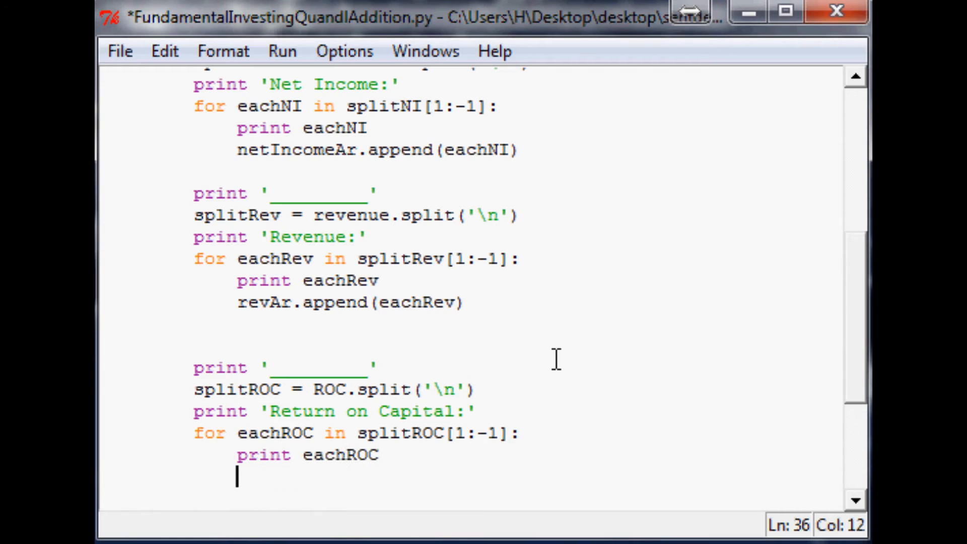
pyautogui.write('ROCA')
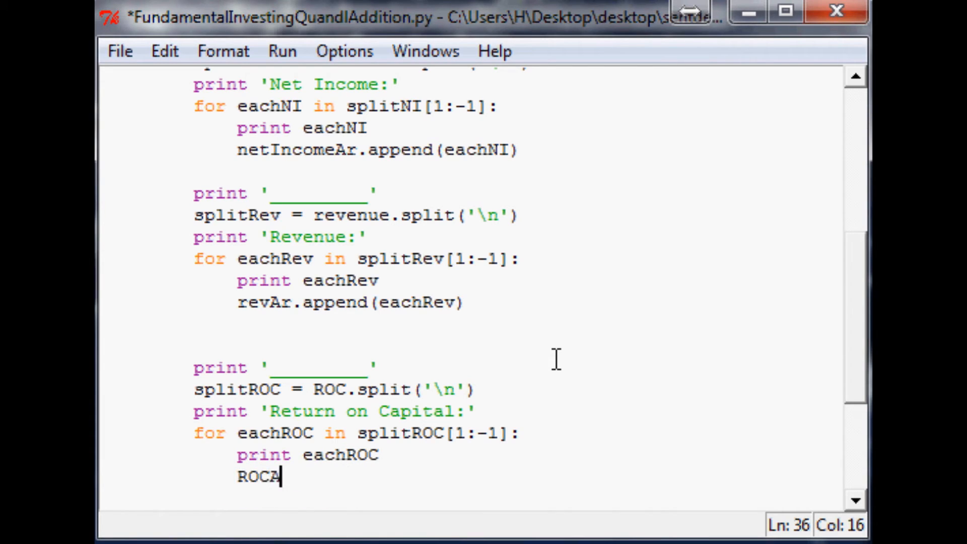
pyautogui.write('r.append()')
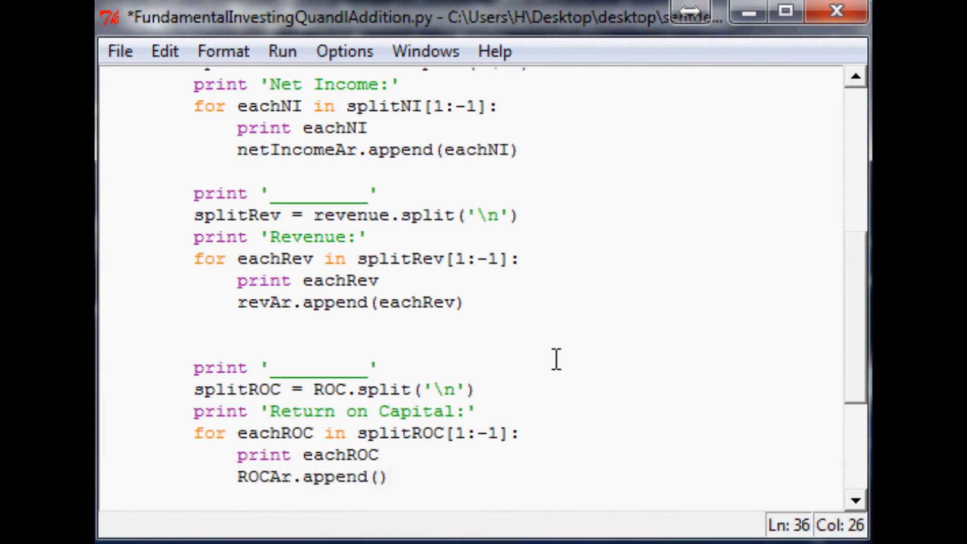
pyautogui.write('eachROC')
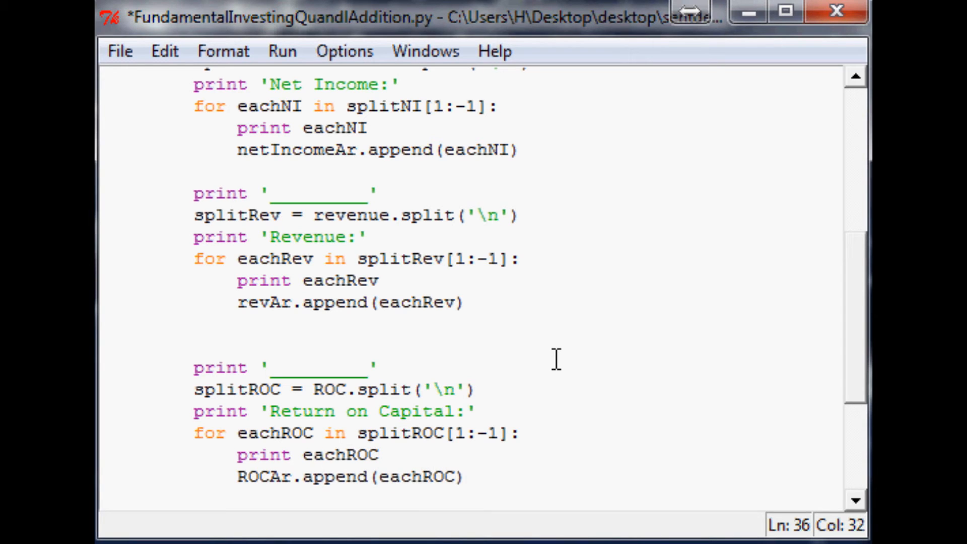
pyautogui.scroll(-3)
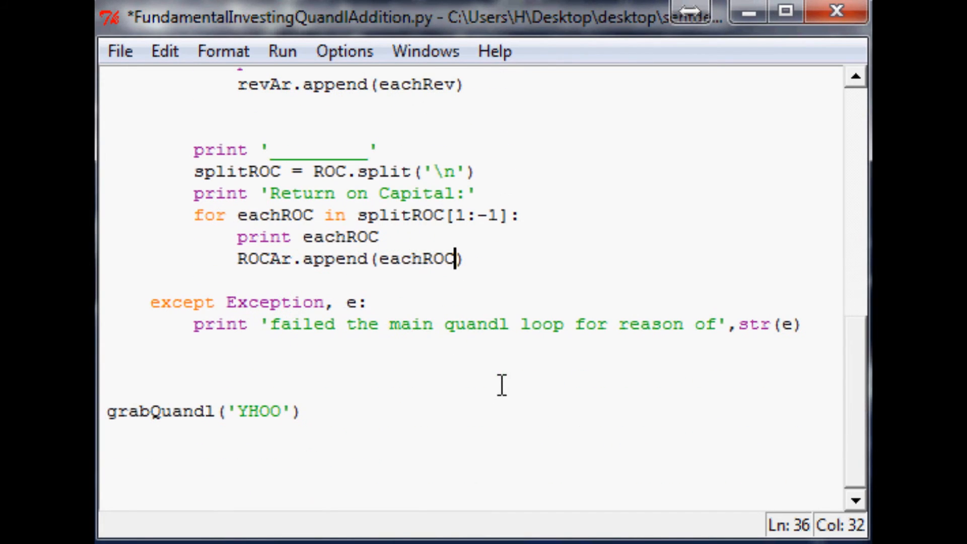
pyautogui.moveTo(539, 319)
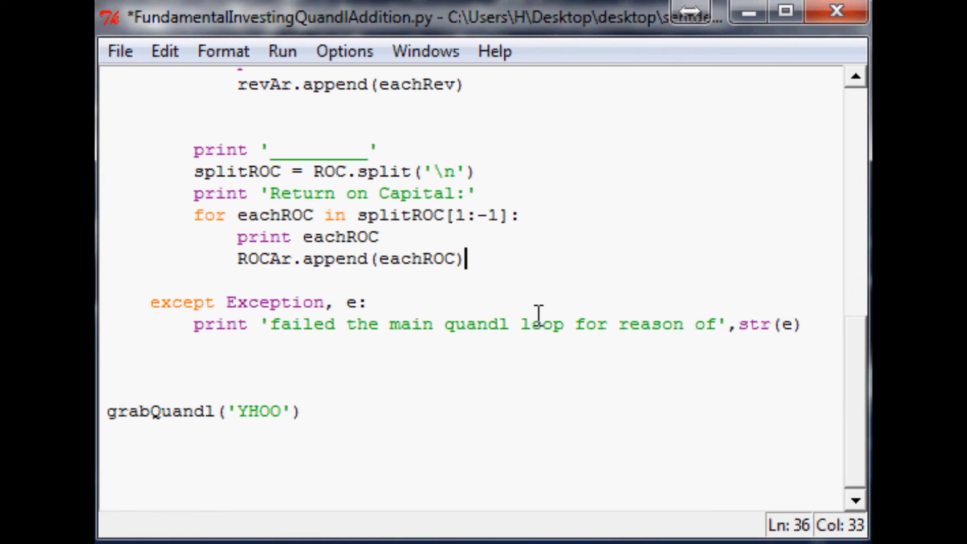
# Step: Save the script and run it, showing Return on Capital values for 2000–2012 in the shell
pyautogui.press('ctrl+s')
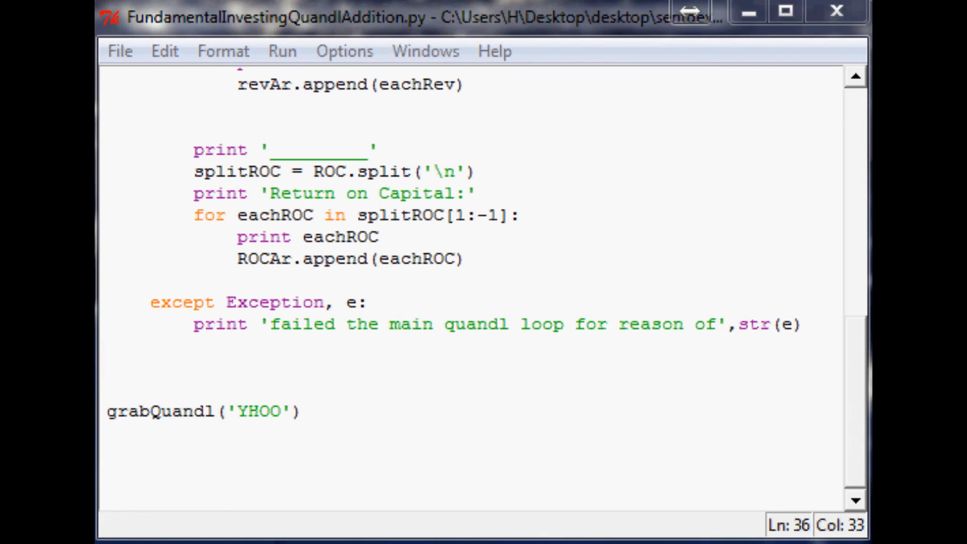
pyautogui.press('F5')
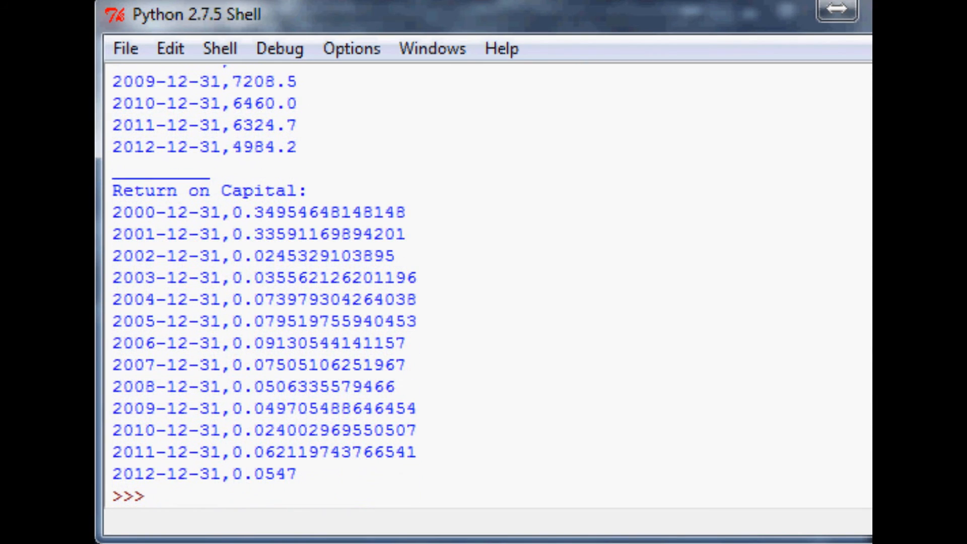
pyautogui.moveTo(159, 473); pyautogui.dragTo(270, 473)
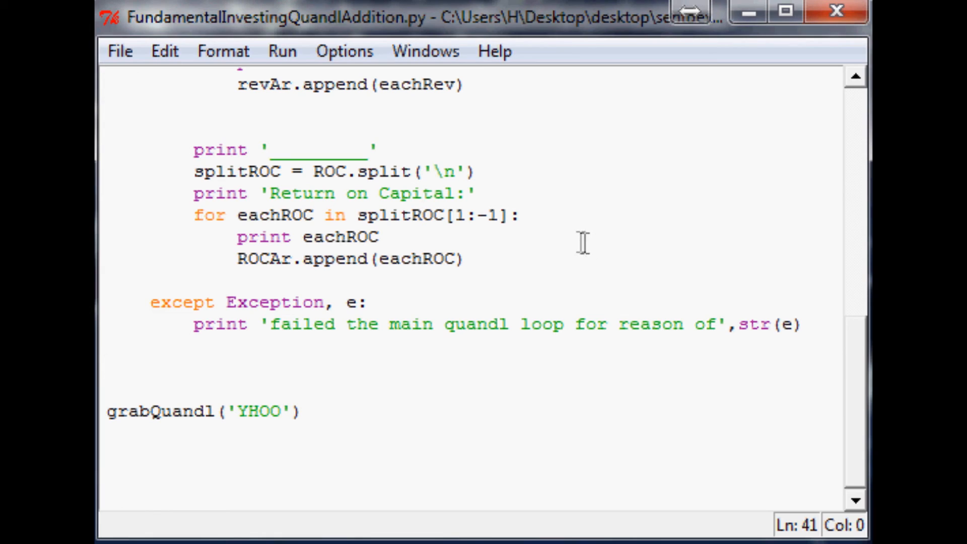
# Step: Bring the editor forward and scroll through the net income, revenue and ROC sections
pyautogui.click(109, 381)
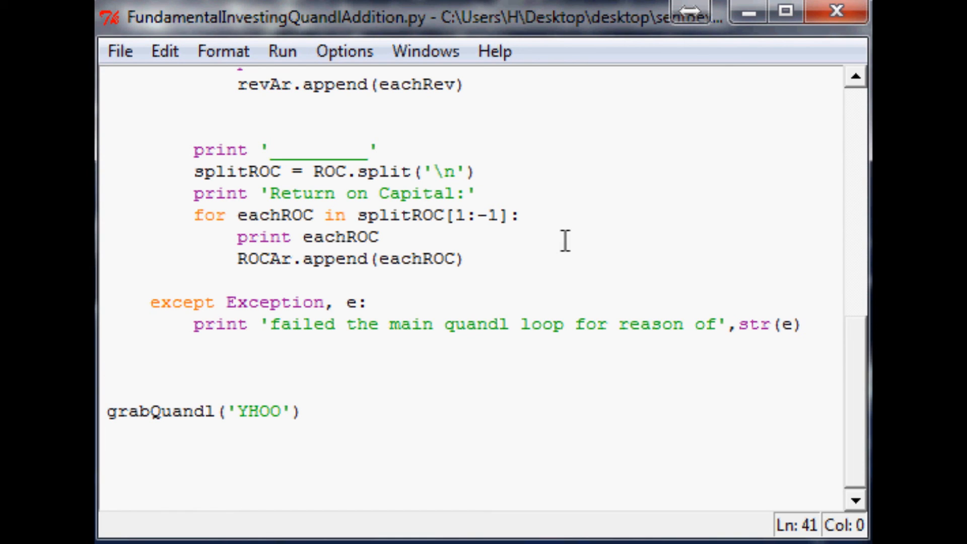
pyautogui.scroll(3)
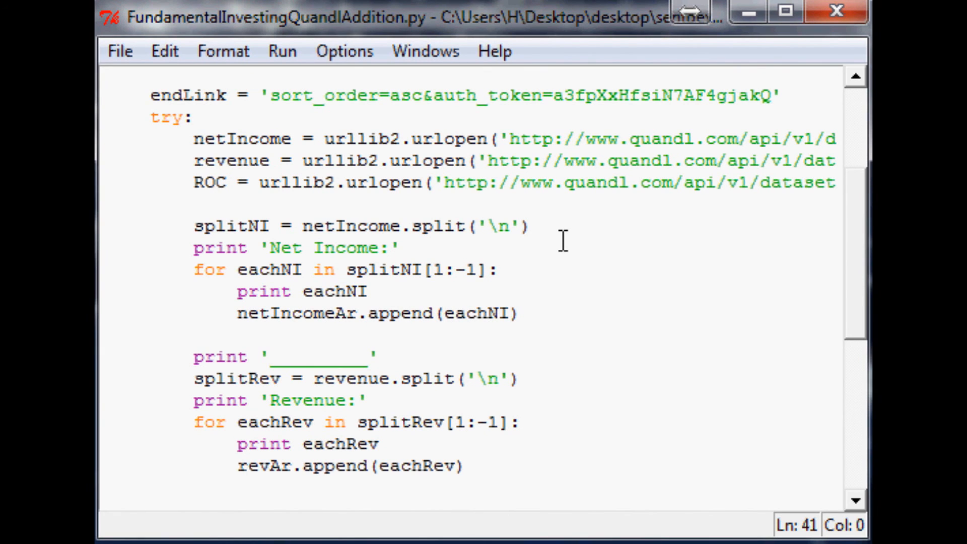
pyautogui.scroll(-3)
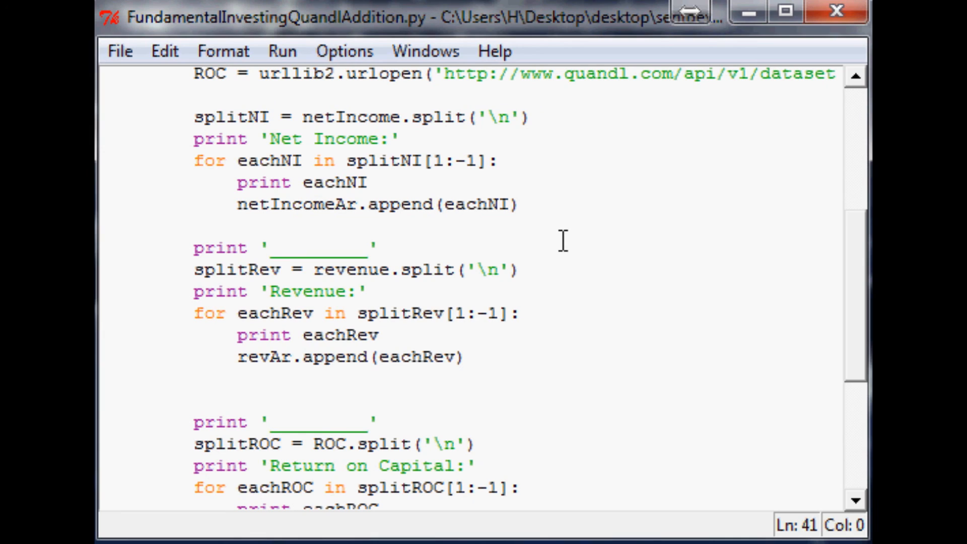
pyautogui.moveTo(562, 240)
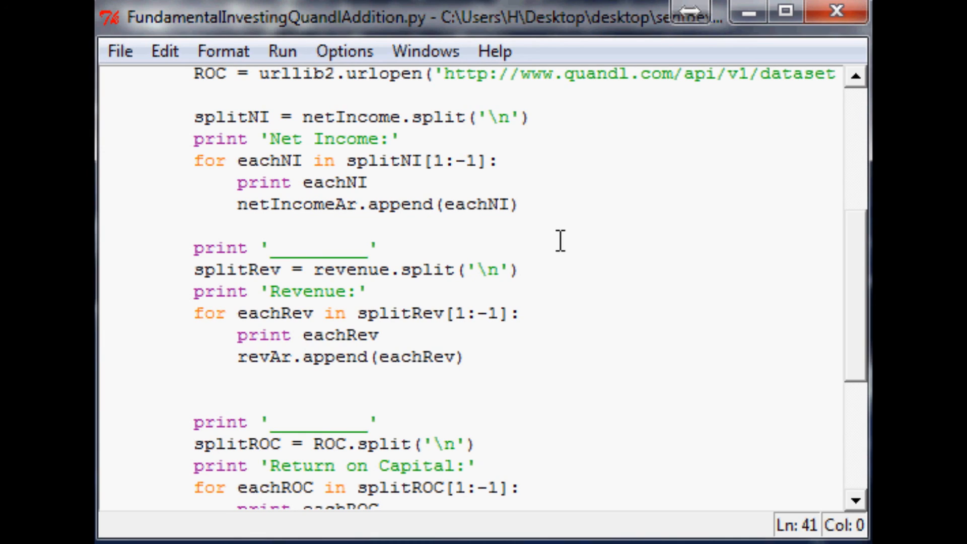